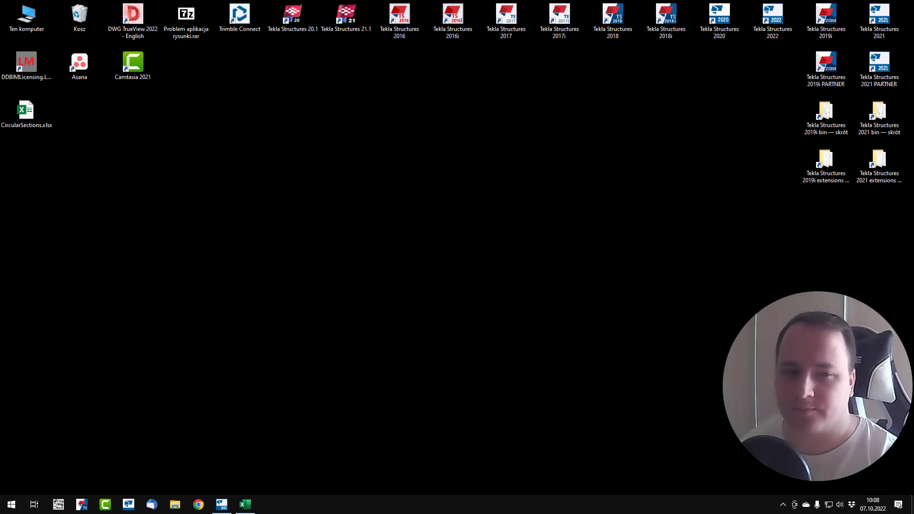
Step: Open TestModel2021P in Tekla Structures to show the single round beam in 3D
double_click(877, 62)
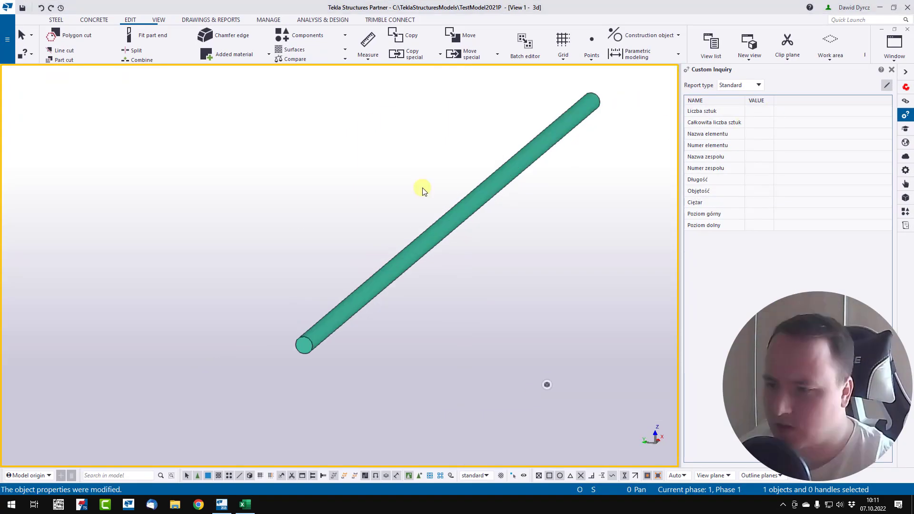
mouse_move(460, 308)
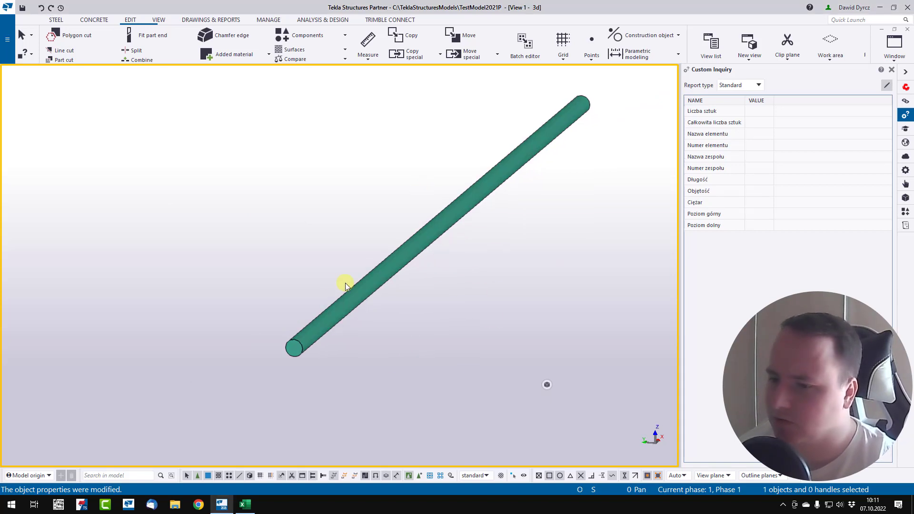
scroll(up, 3)
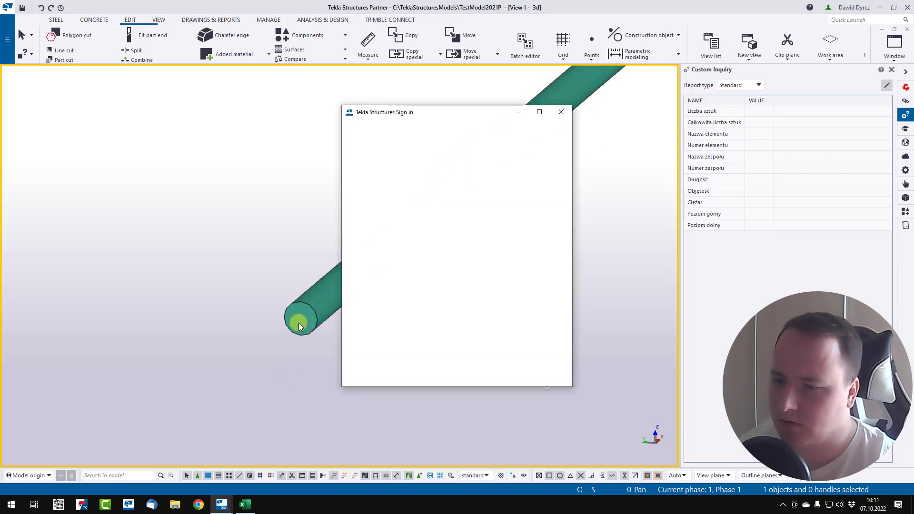
Step: Measure the beam at 1000 mm long and 20 mm across, and read its 2.36 kg weight
click(367, 42)
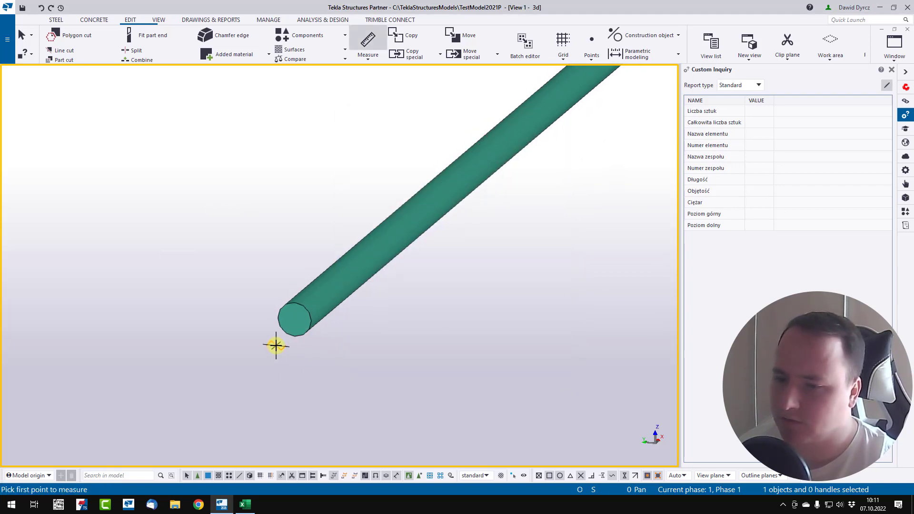
click(276, 345)
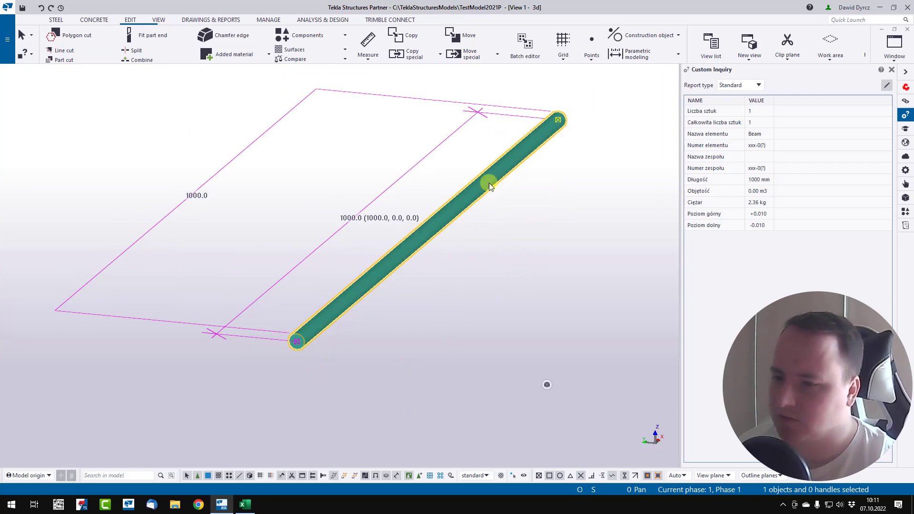
scroll(up, 3)
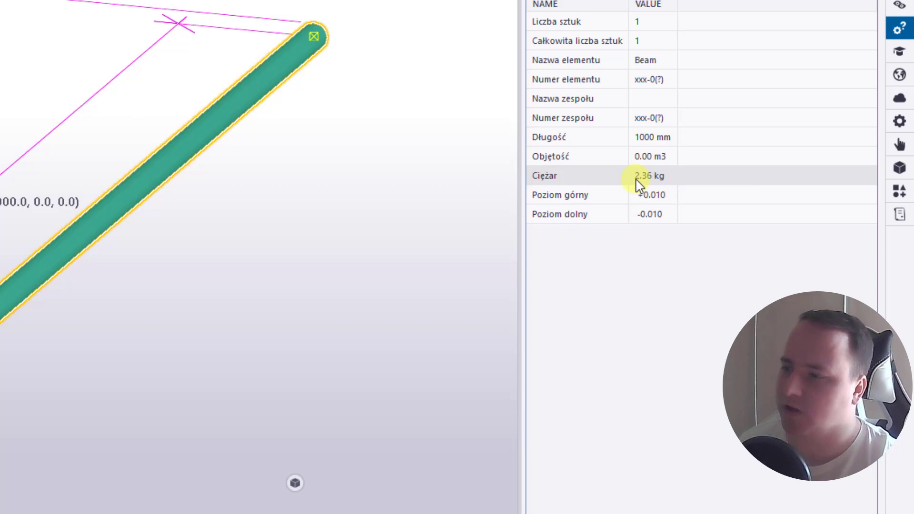
mouse_move(658, 179)
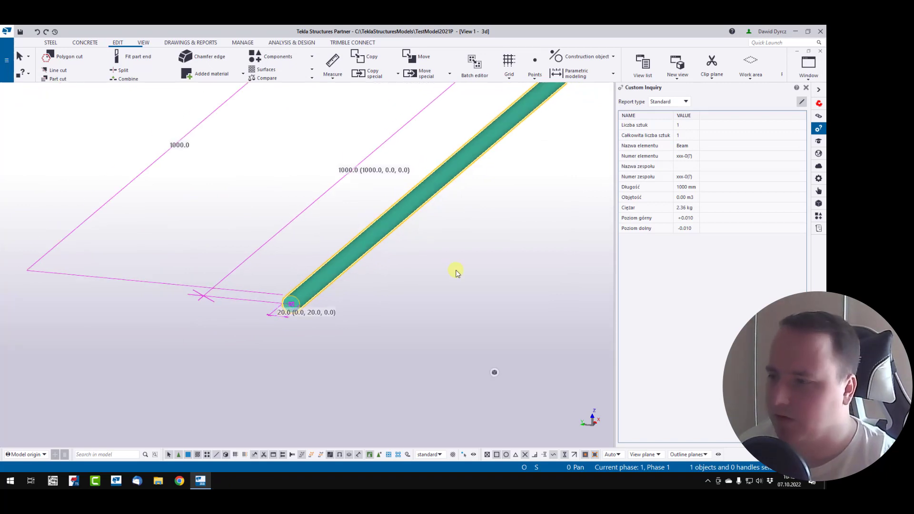
mouse_move(691, 218)
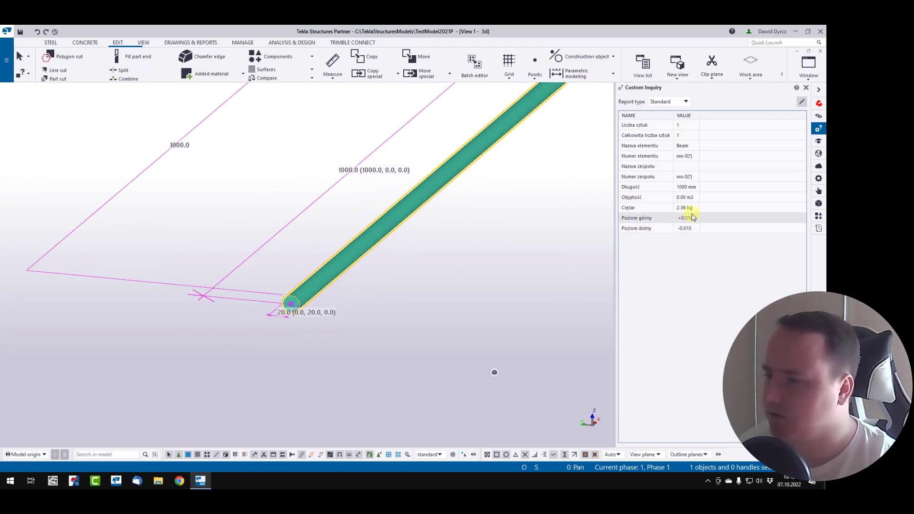
mouse_move(193, 411)
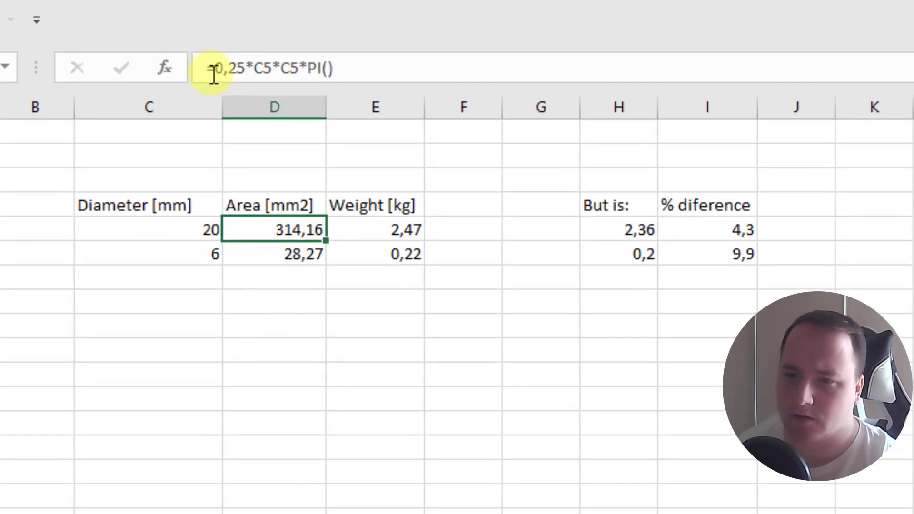
Step: Check the Excel formulas: 20 mm bar gives 2,47 kg versus Tekla's 2,36 kg
click(149, 229)
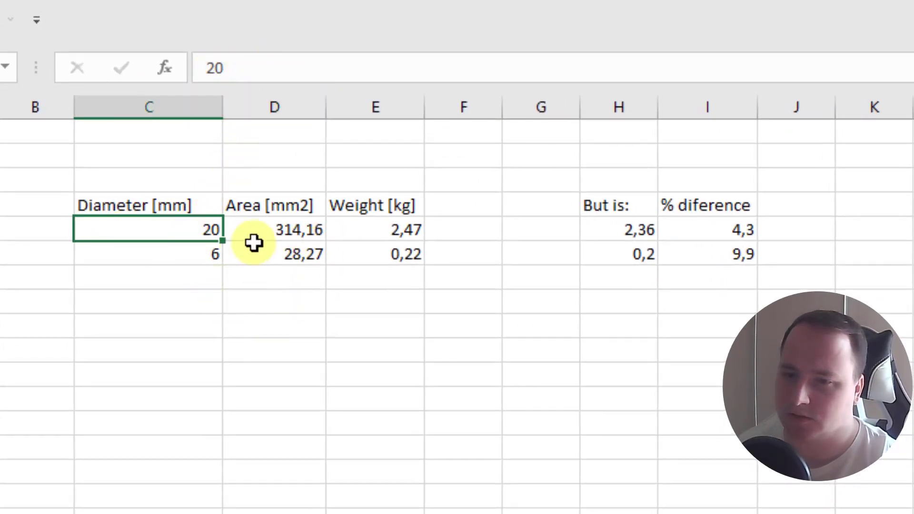
key(Delete)
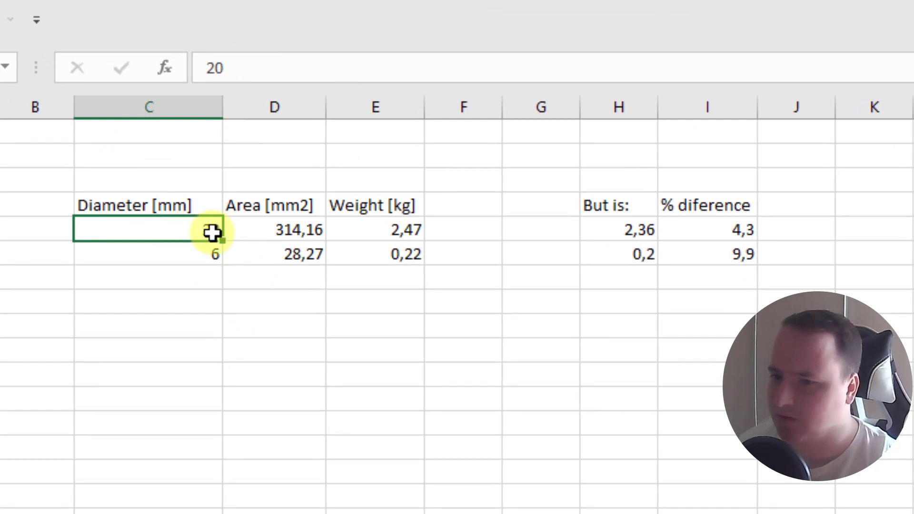
click(374, 229)
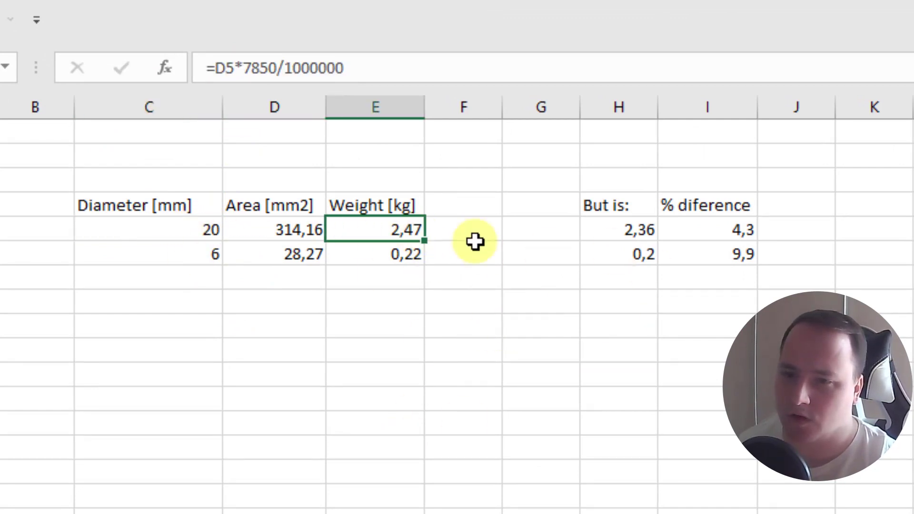
mouse_move(389, 293)
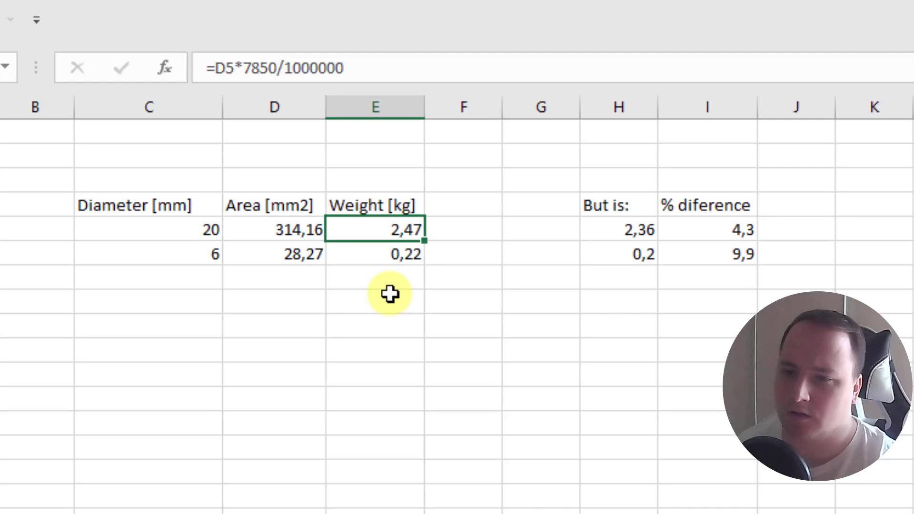
mouse_move(410, 277)
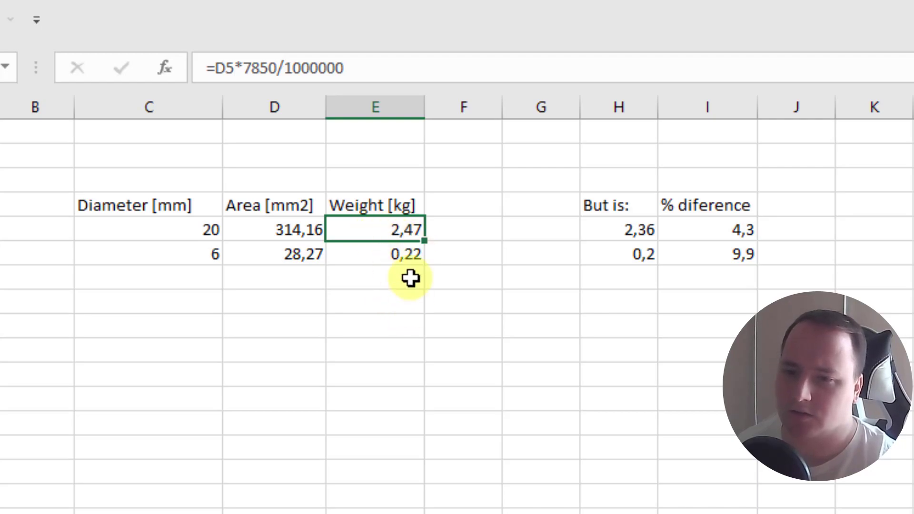
mouse_move(434, 350)
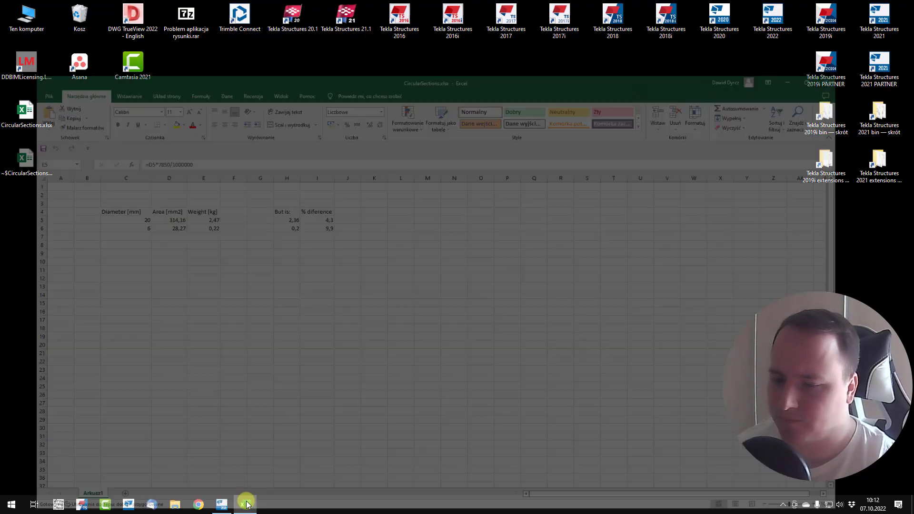
Step: Glance at the Excel sheet, then return to the Tekla model of the 1000 mm bar
click(219, 504)
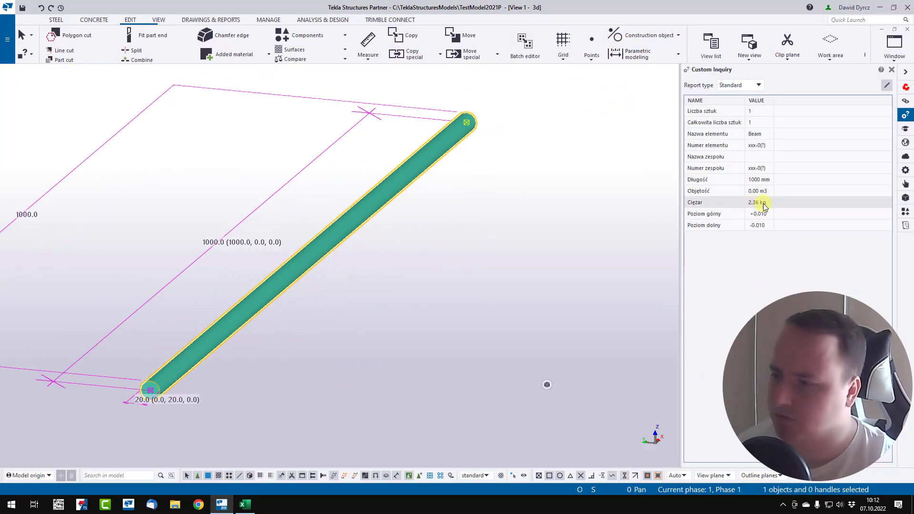
click(243, 504)
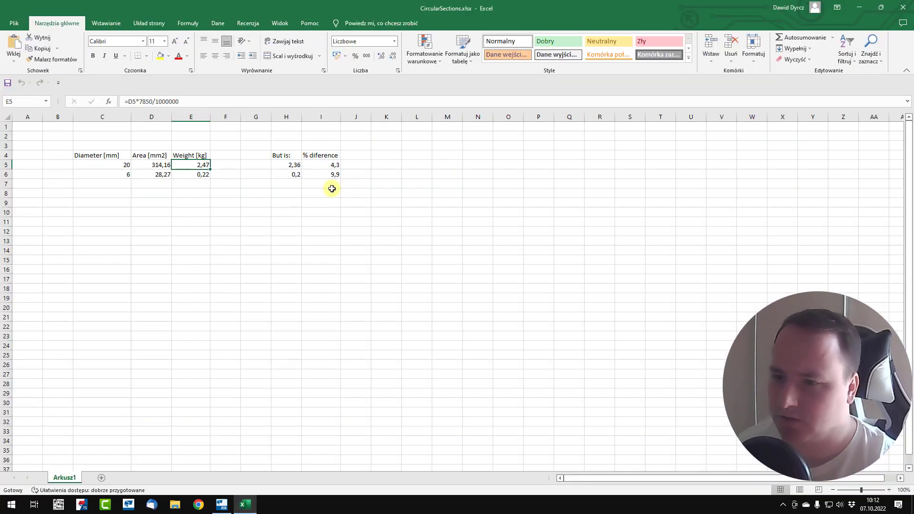
click(320, 165)
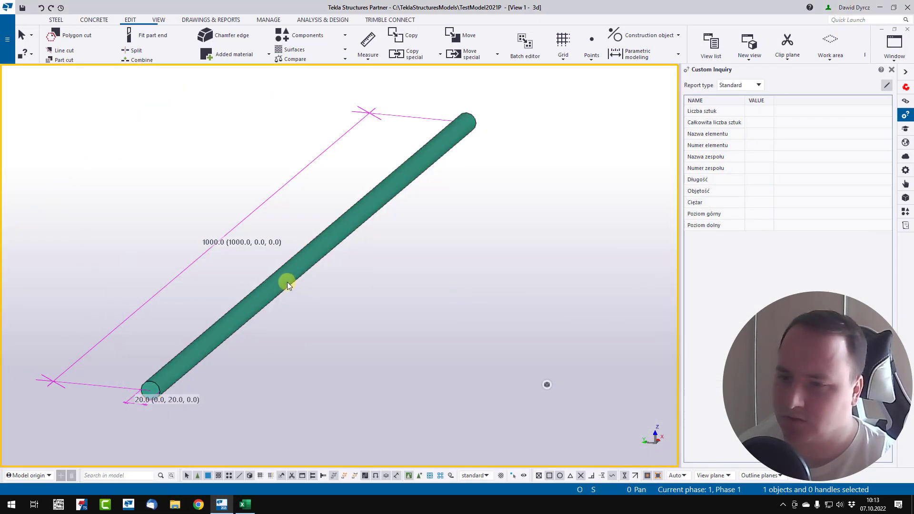
Step: Give the beam a smaller round profile in its properties so it becomes thinner
double_click(288, 283)
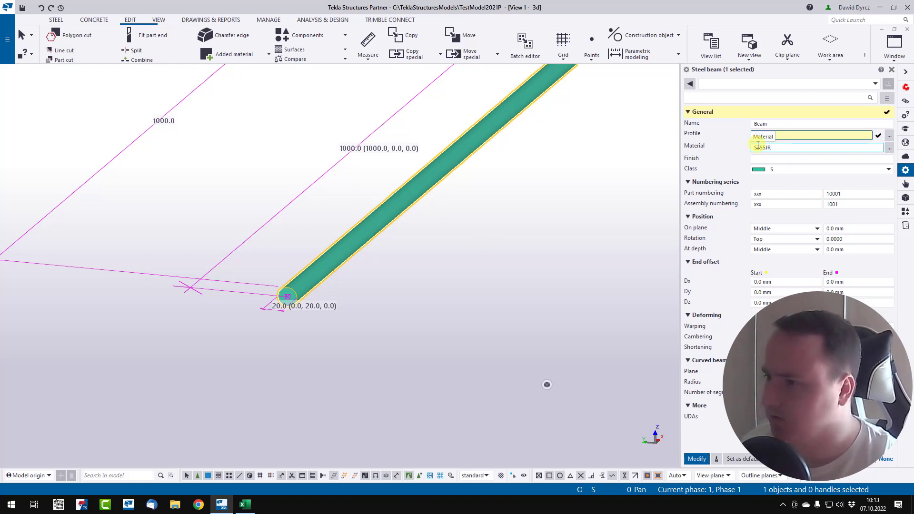
click(696, 459)
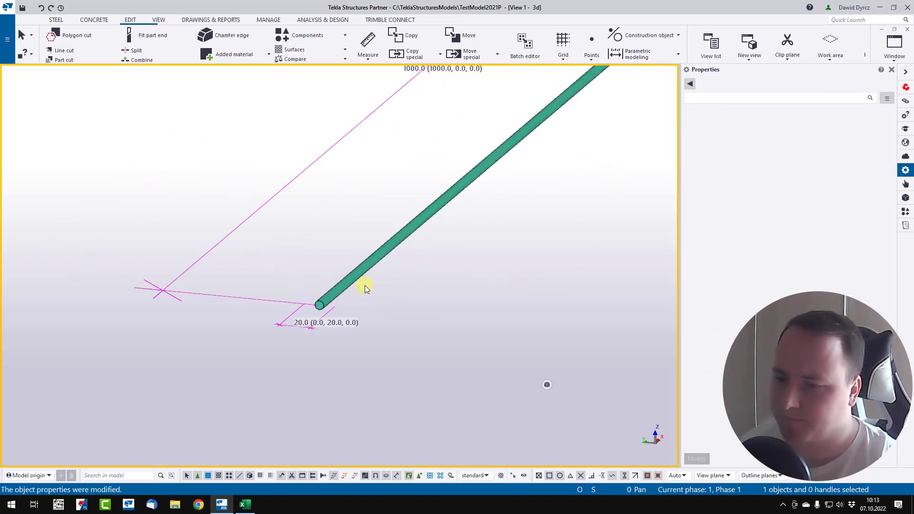
double_click(367, 288)
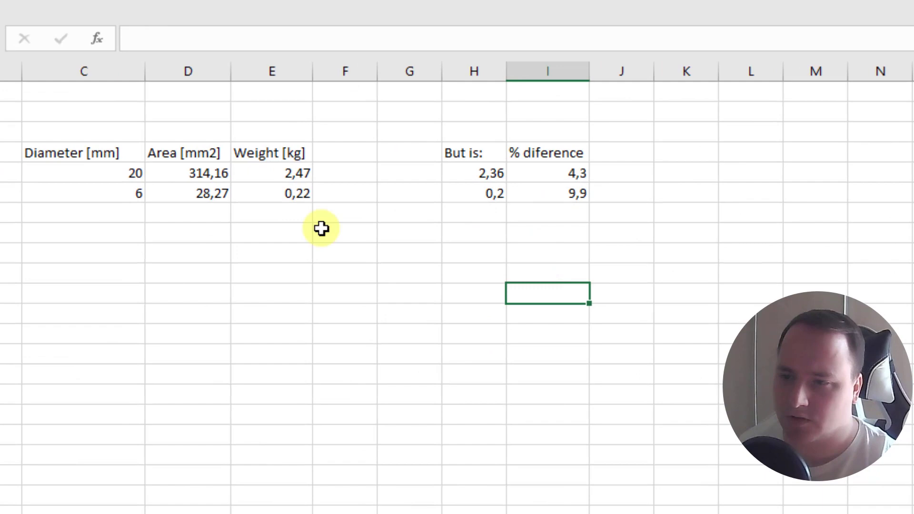
Step: Show the 6 mm bar's weight in E6 with three decimals as 0,222 kg
click(271, 193)
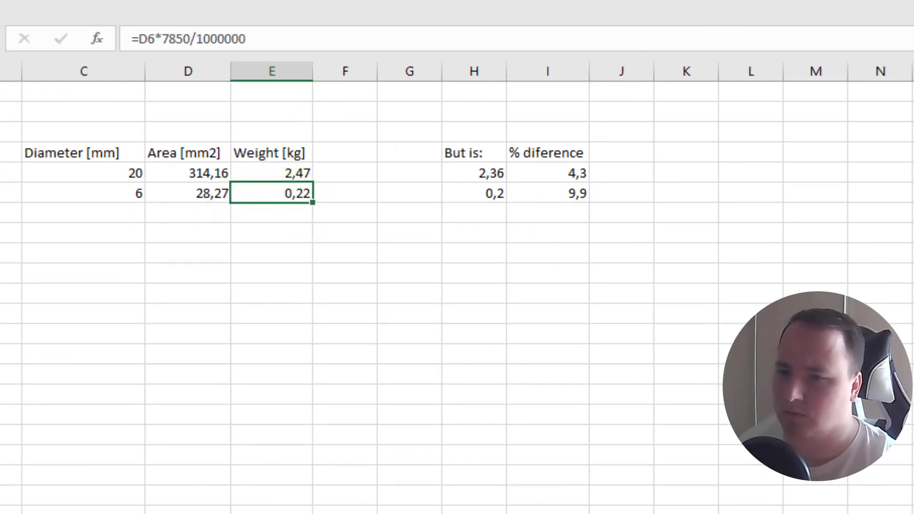
text(2)
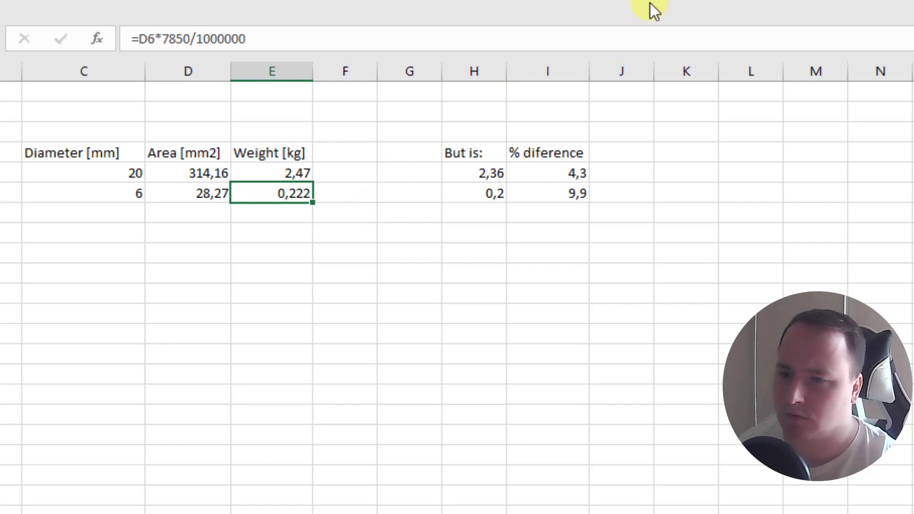
click(546, 193)
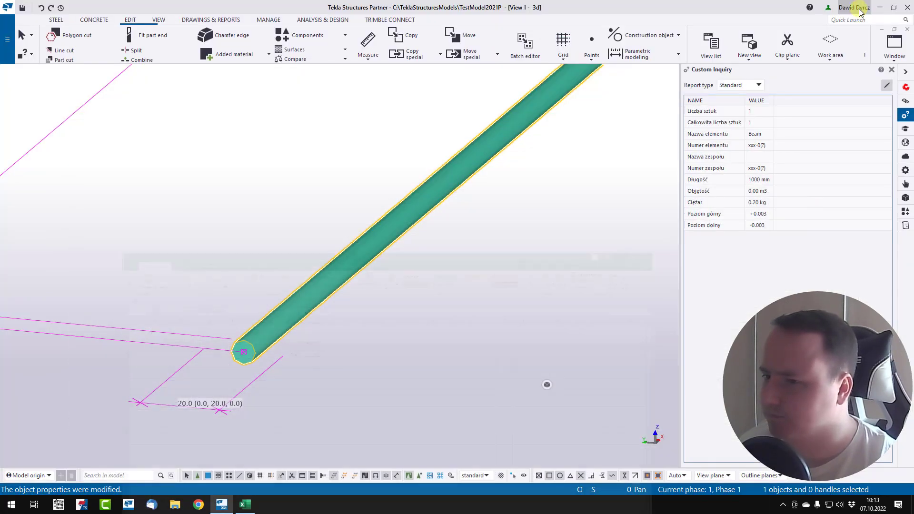
Step: Read the thinner beam's inquiry: 1000 mm length and 0.20 kg weight
click(371, 358)
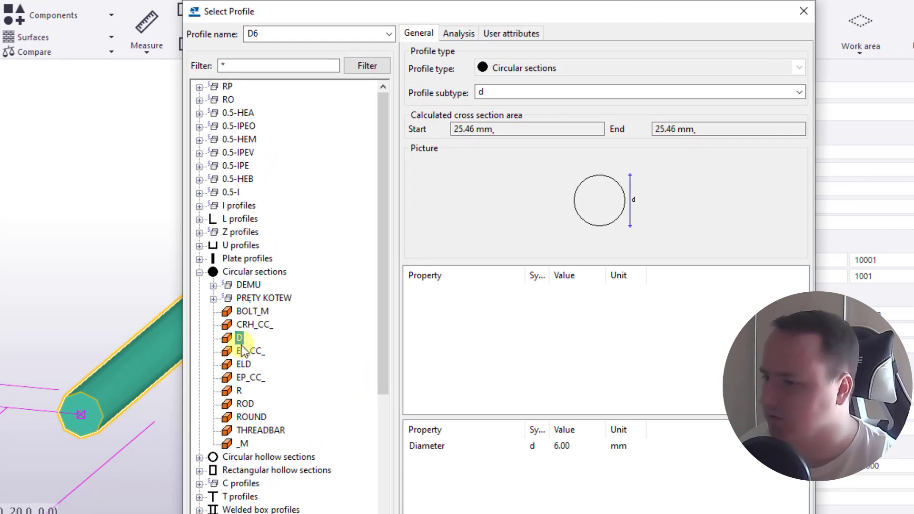
Step: Browse DEMU circular profiles, then select D50 showing 50 mm diameter and 1913.42 mm² area
click(239, 337)
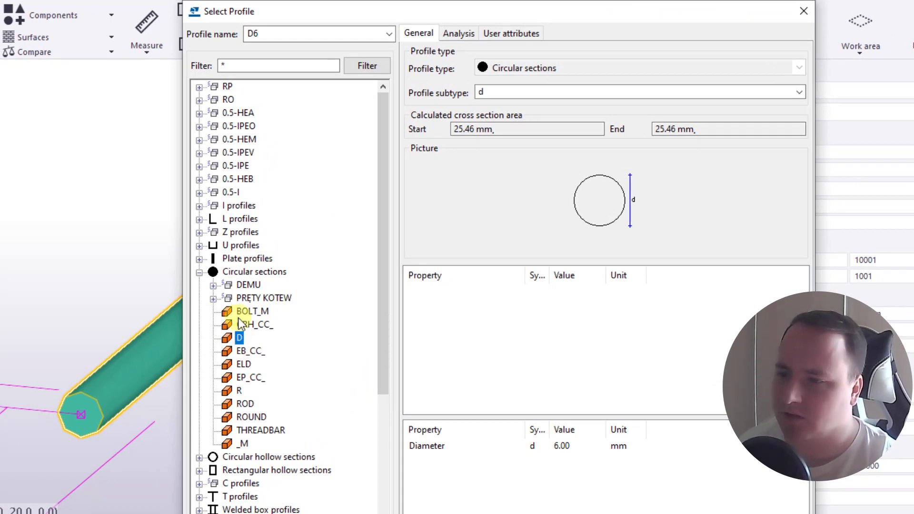
mouse_move(249, 350)
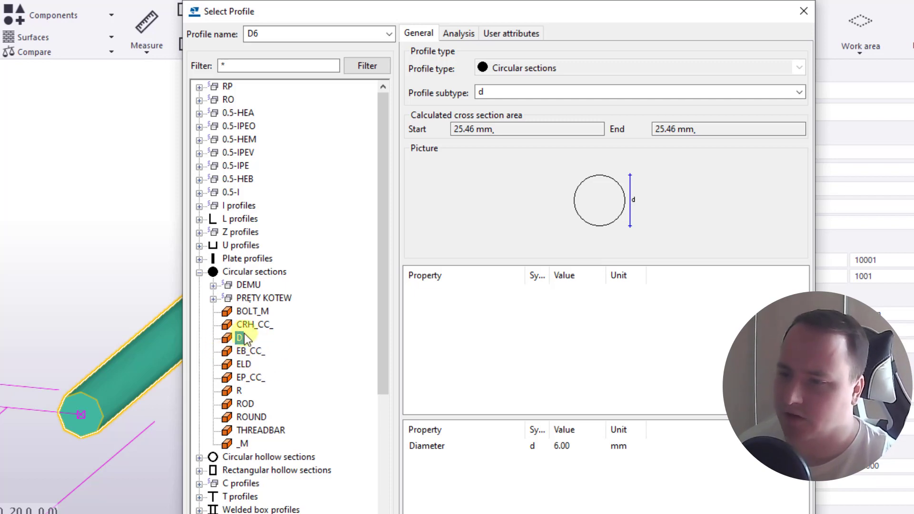
click(200, 285)
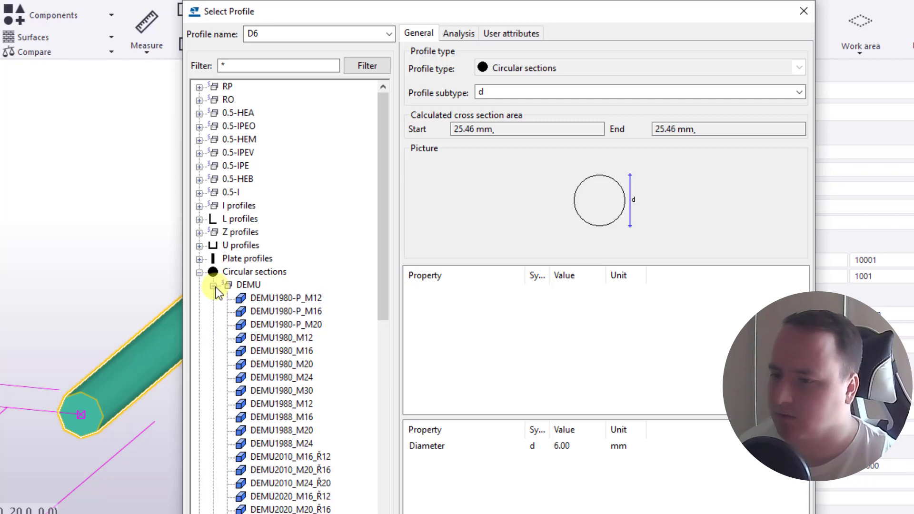
click(281, 390)
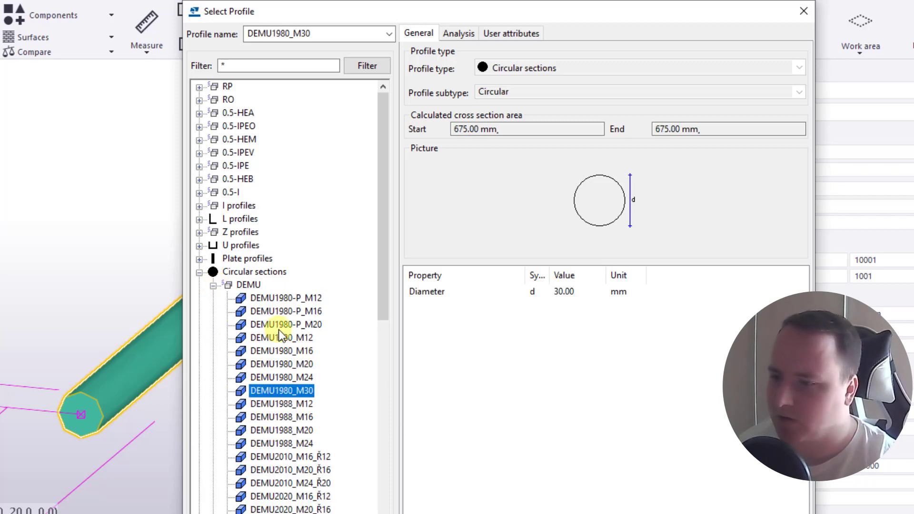
click(281, 403)
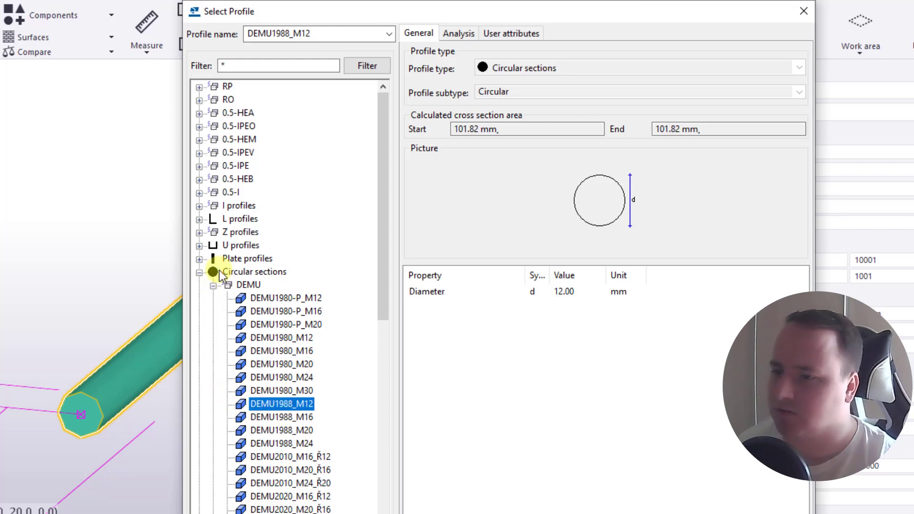
click(200, 113)
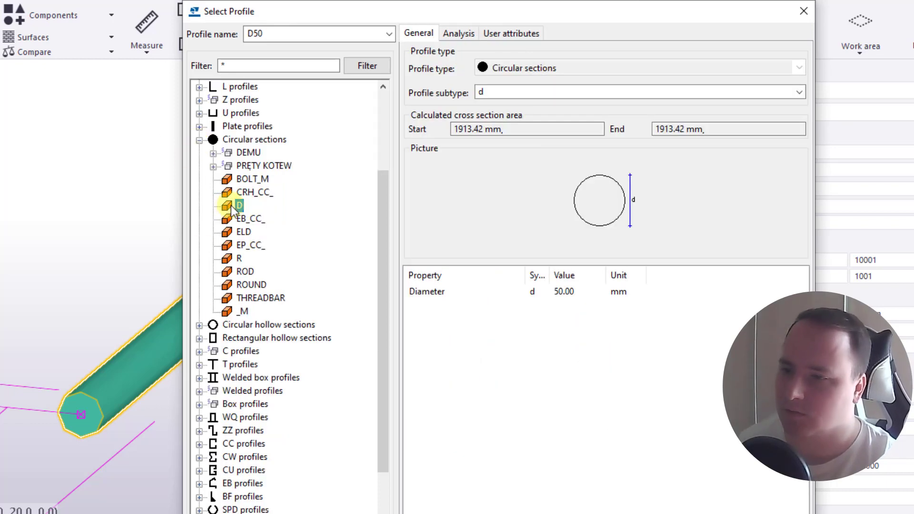
click(231, 205)
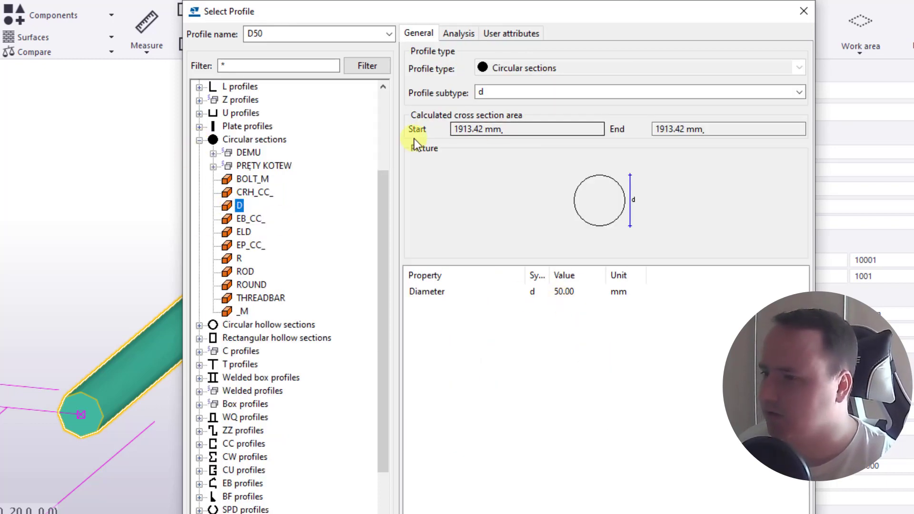
mouse_move(330, 185)
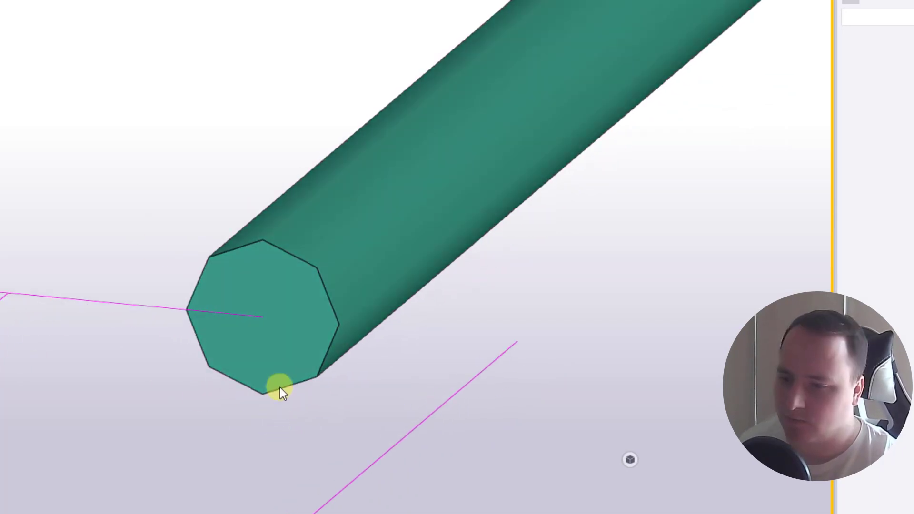
Step: Measure across the round beam's end to confirm the 20.0 mm diameter
click(280, 387)
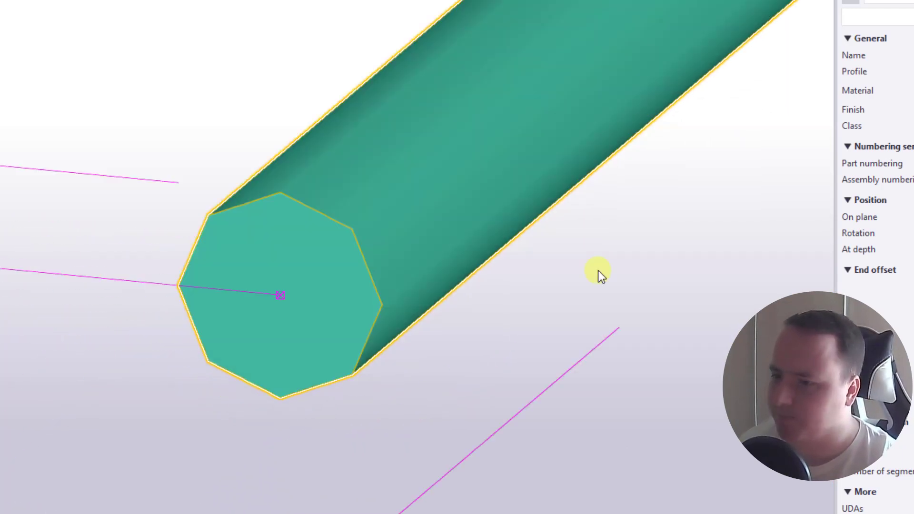
click(297, 285)
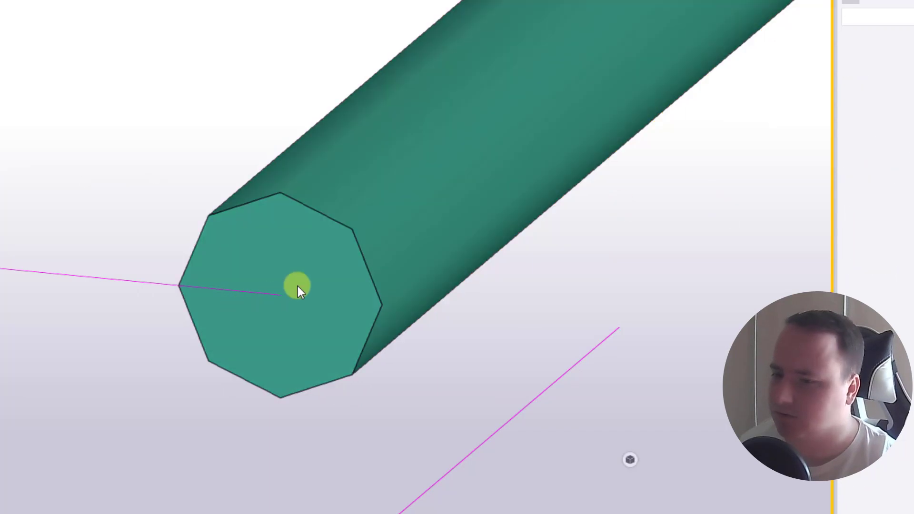
click(297, 285)
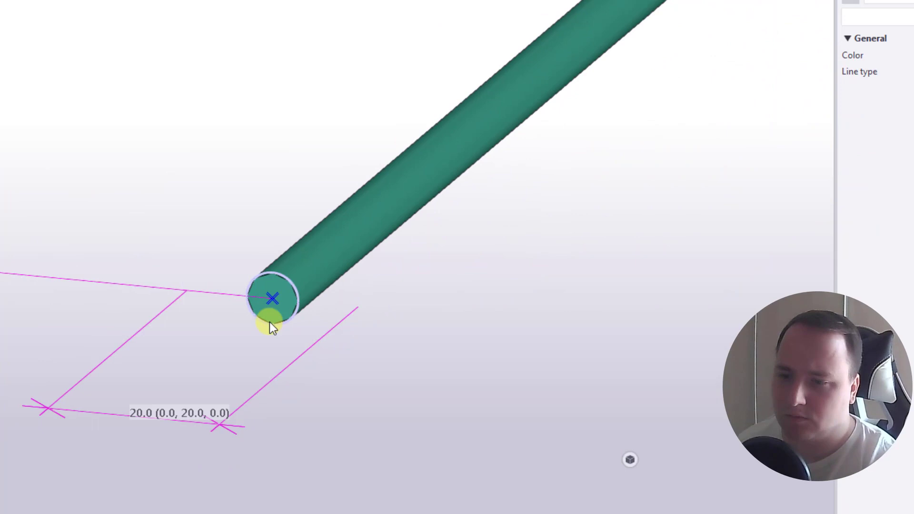
click(272, 299)
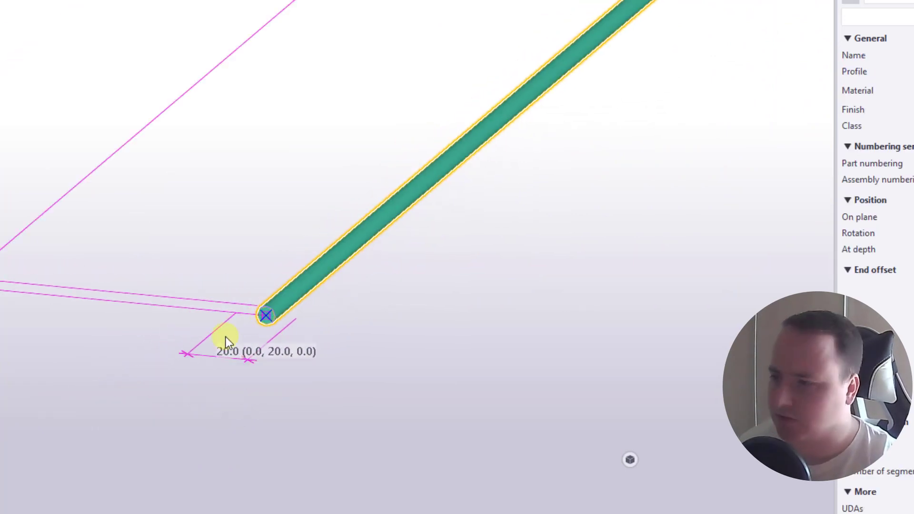
mouse_move(227, 340)
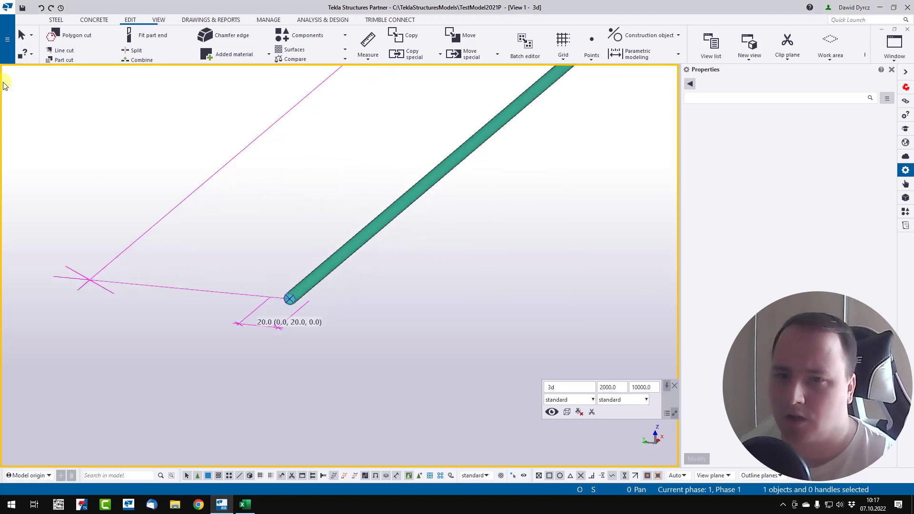
click(8, 40)
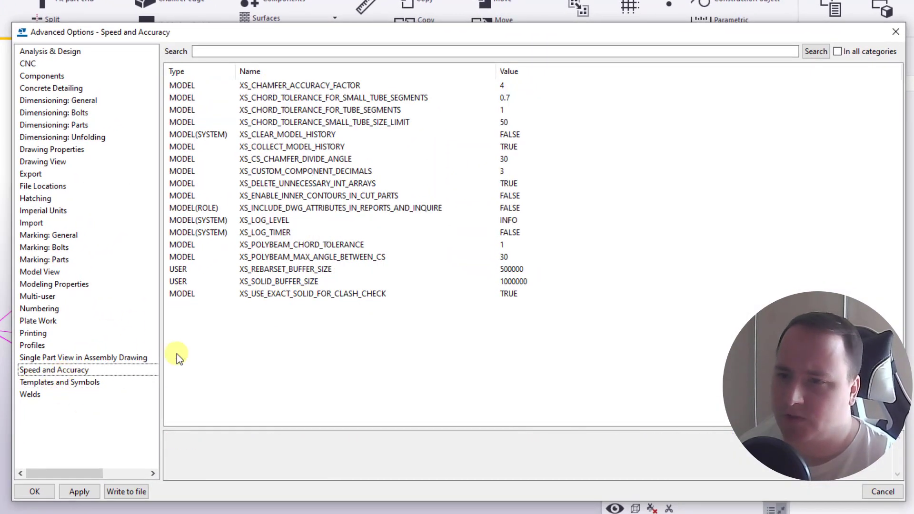
click(319, 109)
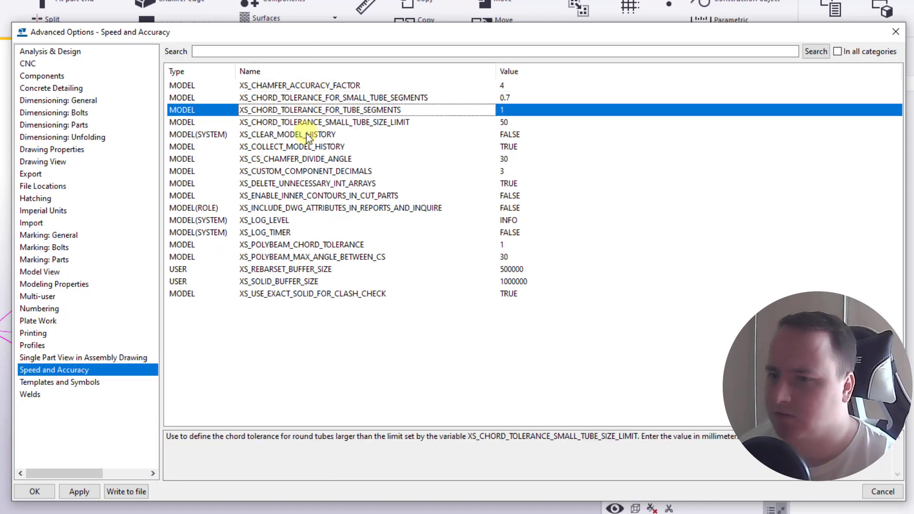
click(312, 257)
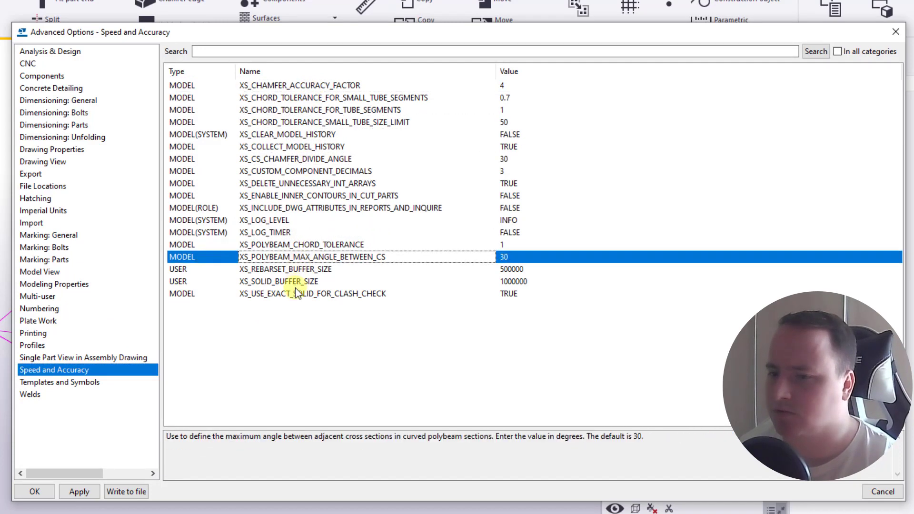
click(299, 86)
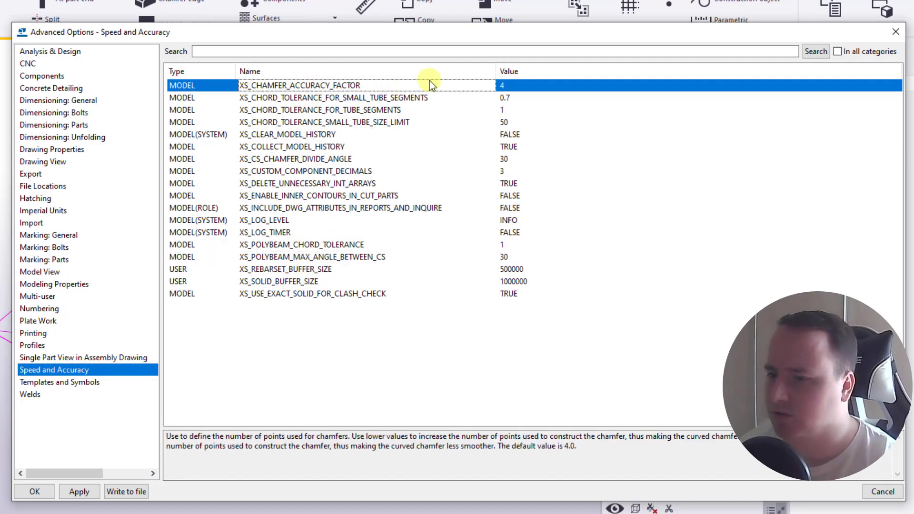
click(301, 244)
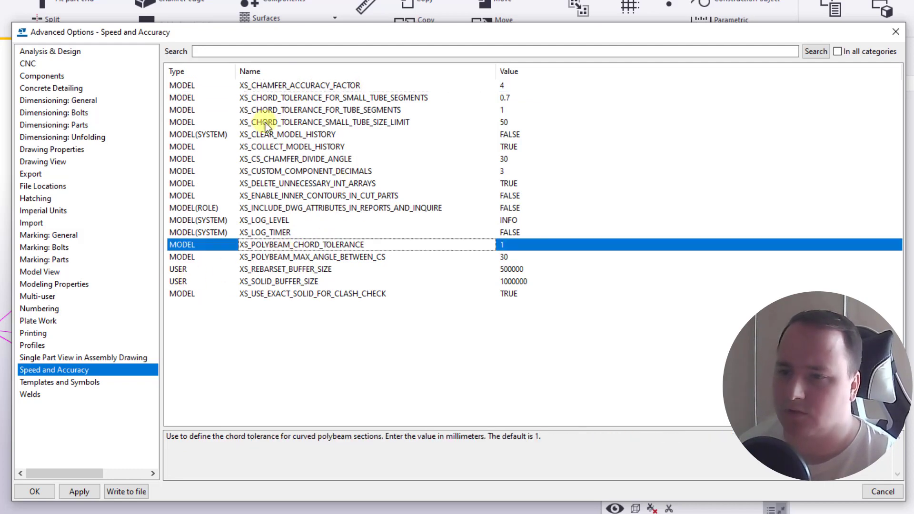
click(307, 171)
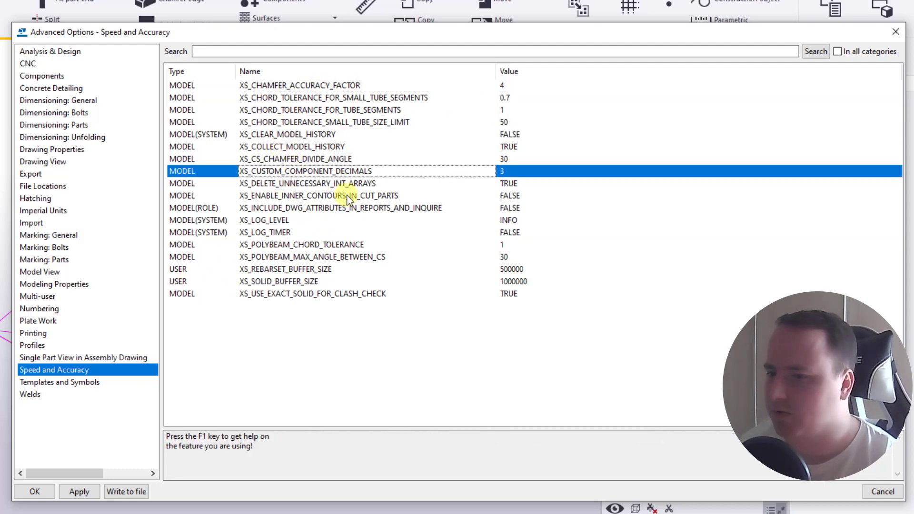
mouse_move(896, 32)
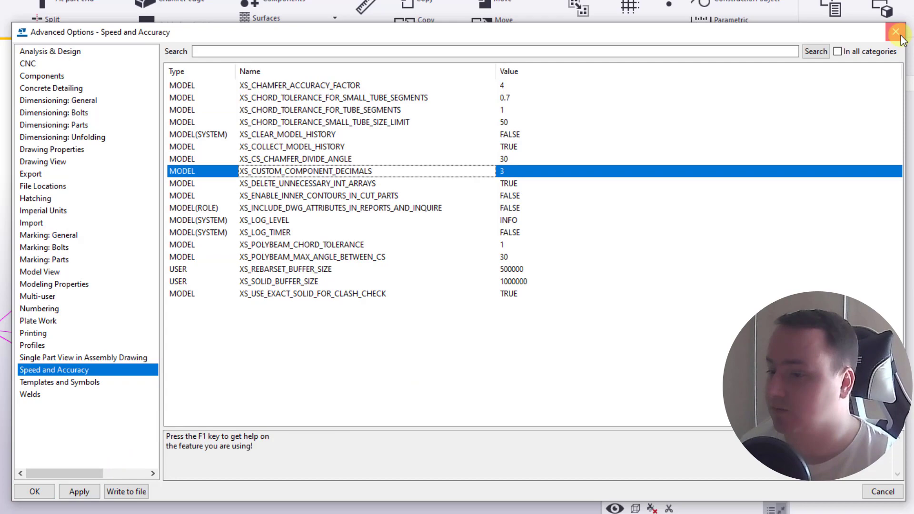
click(896, 32)
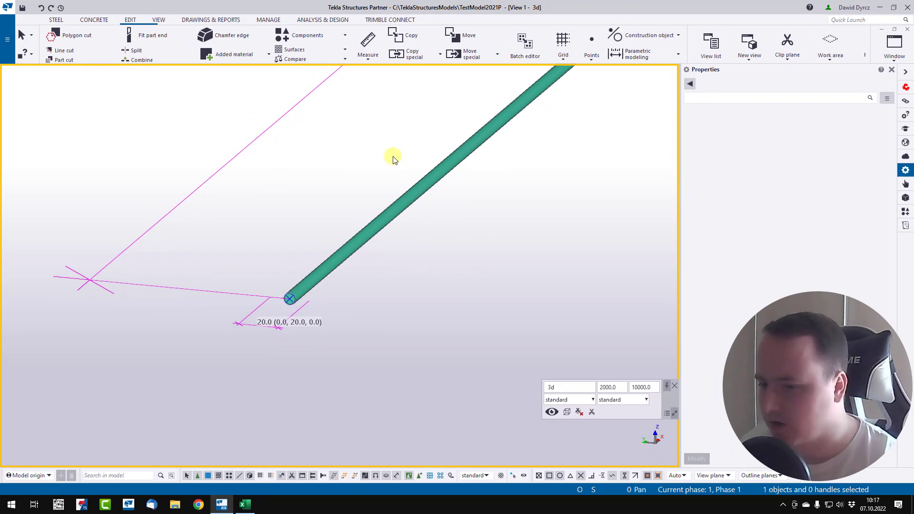
Step: Open Modify Profile Catalog, expand Circular sections > DEMU, and right-click DEMU1980_M20
click(9, 7)
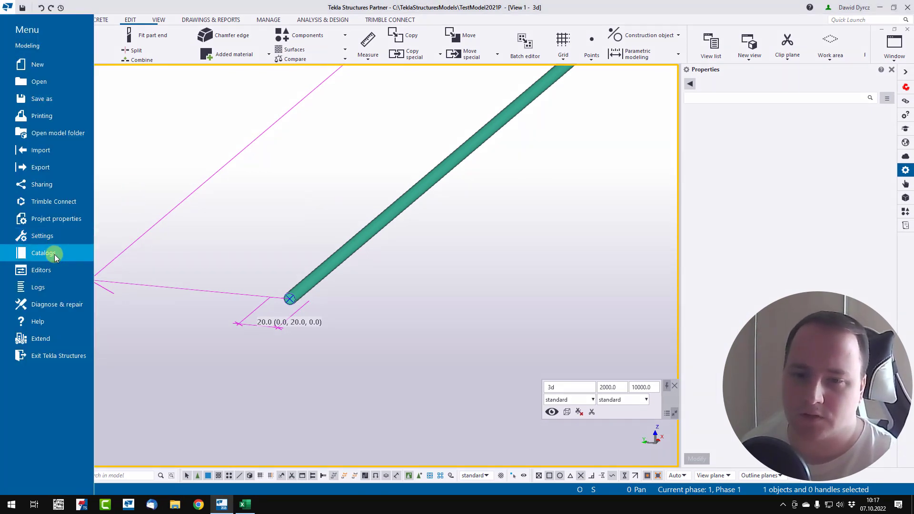
click(43, 253)
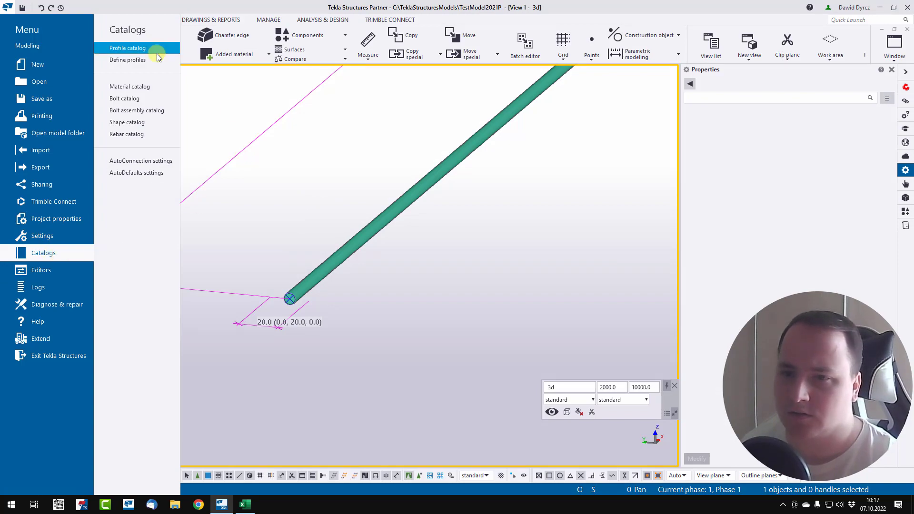
click(127, 48)
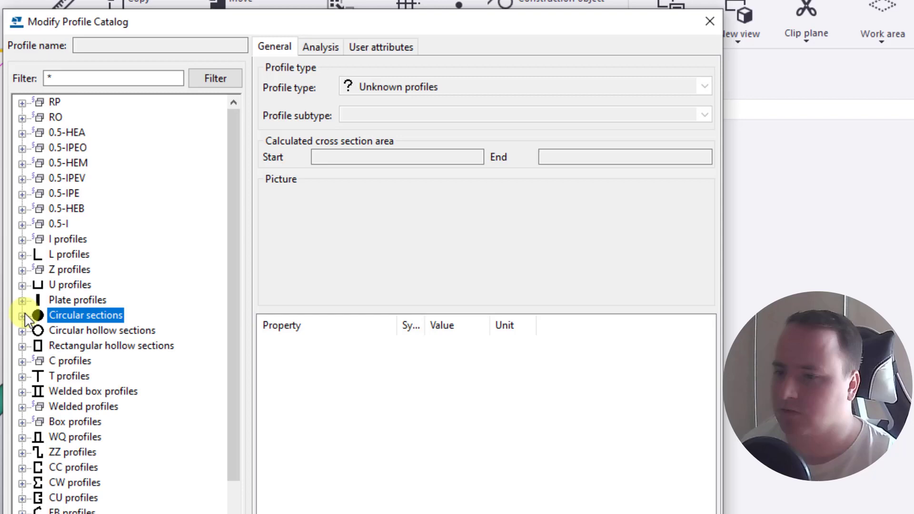
click(23, 314)
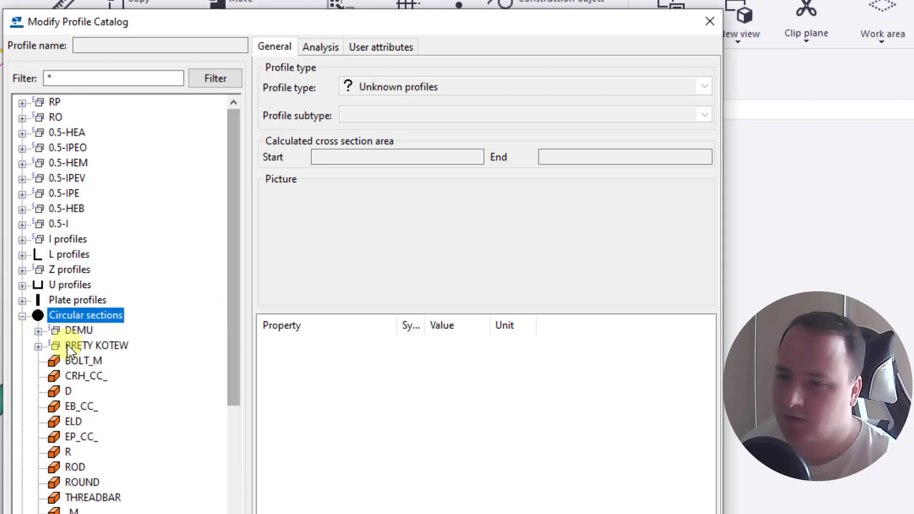
click(38, 329)
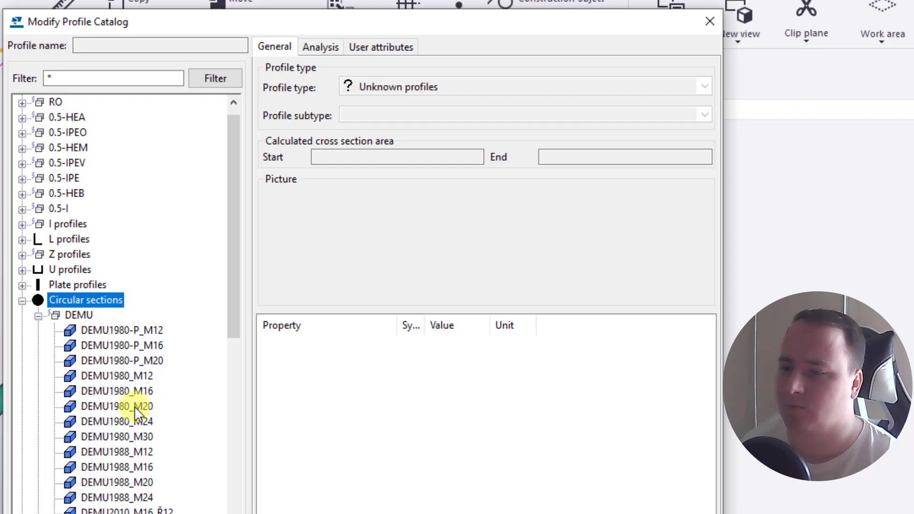
right_click(117, 406)
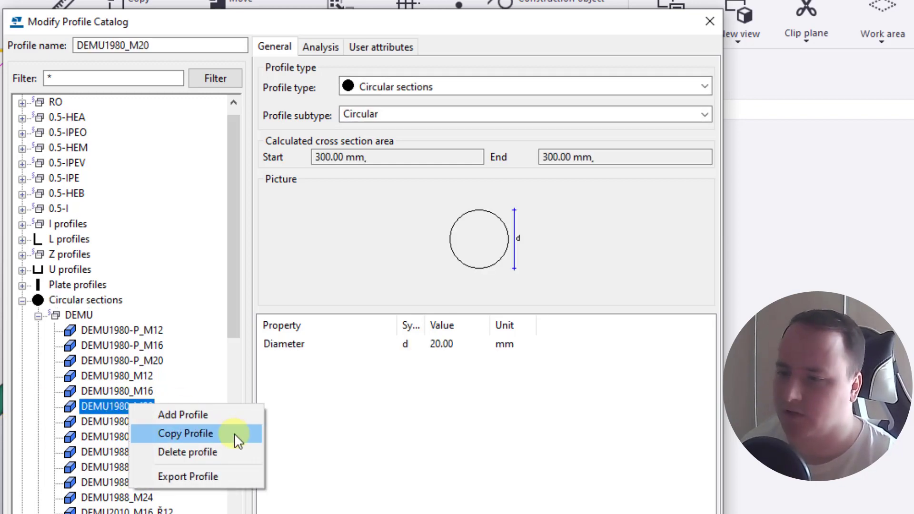
Step: Copy DEMU1980_M20 into a new D20 profile and view its analysis properties
click(185, 433)
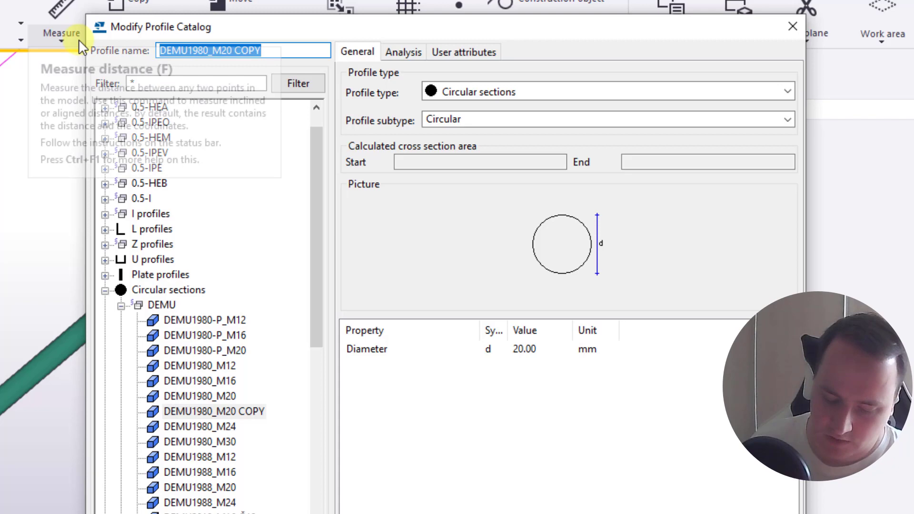
mouse_move(60, 33)
text(D20)
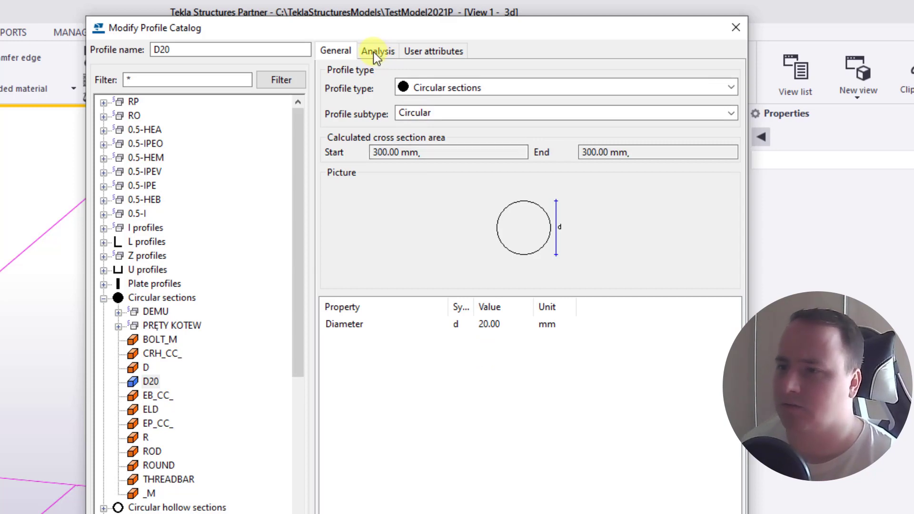
click(377, 51)
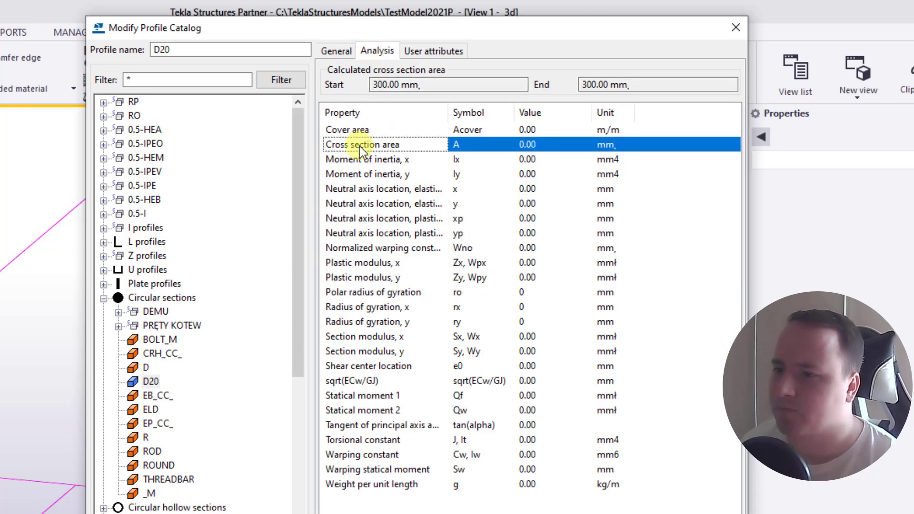
mouse_move(432, 152)
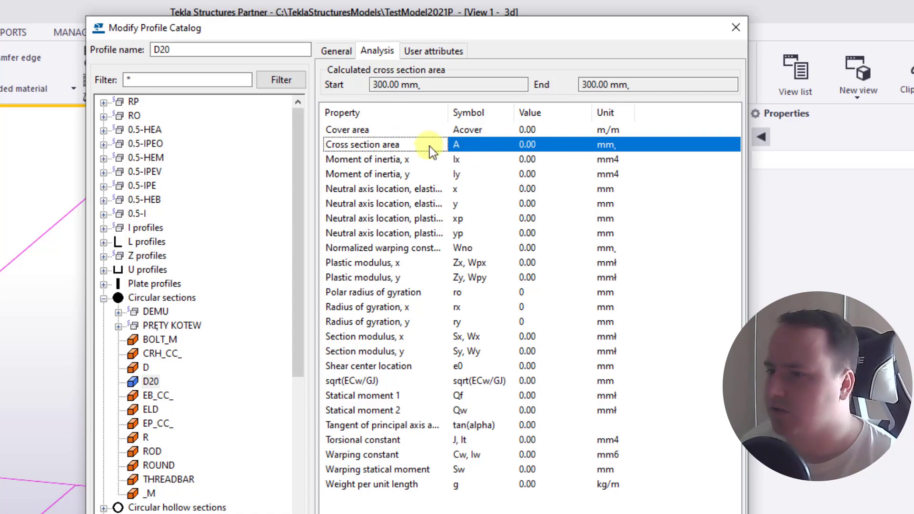
mouse_move(548, 150)
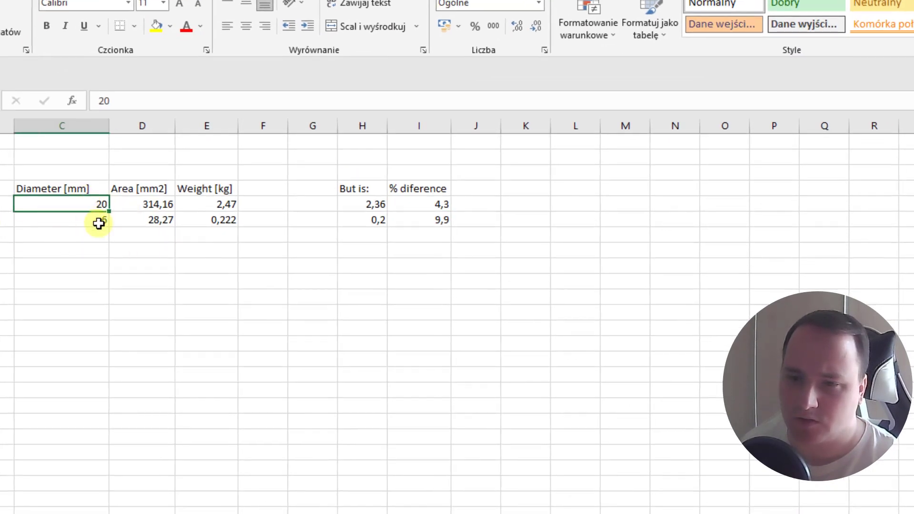
click(142, 204)
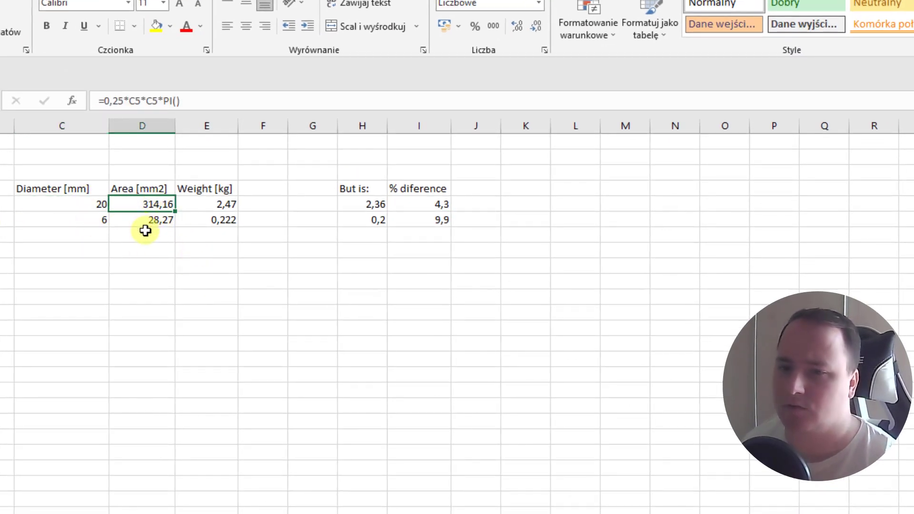
mouse_move(240, 335)
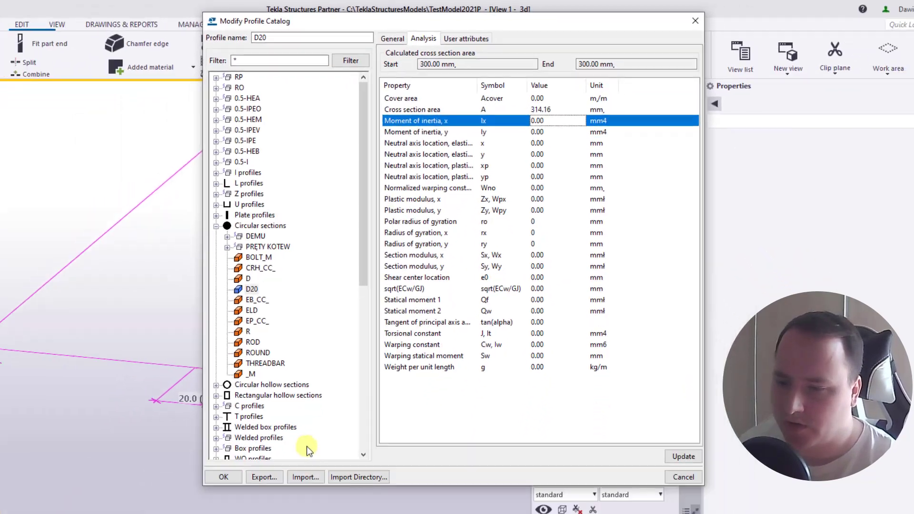
Step: Update D20 with a 314.16 cross section area, confirm with Yes, and close the catalog
click(683, 457)
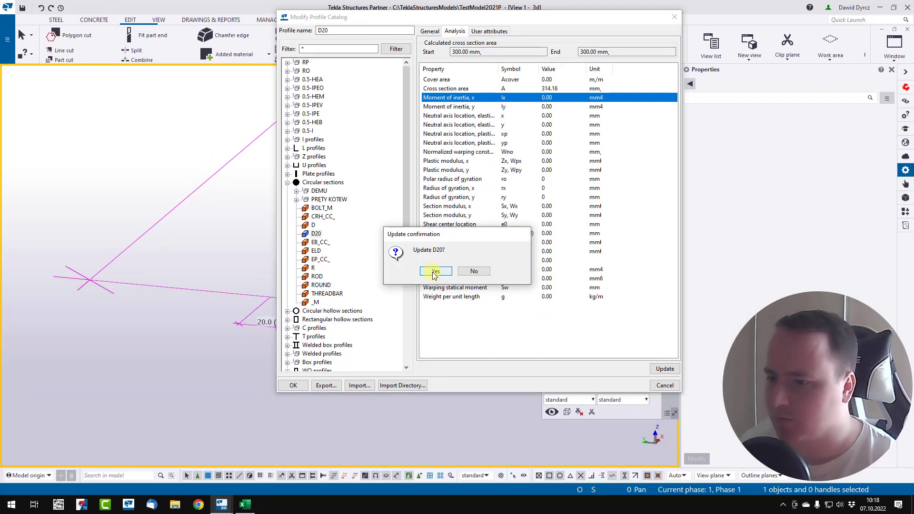
click(435, 271)
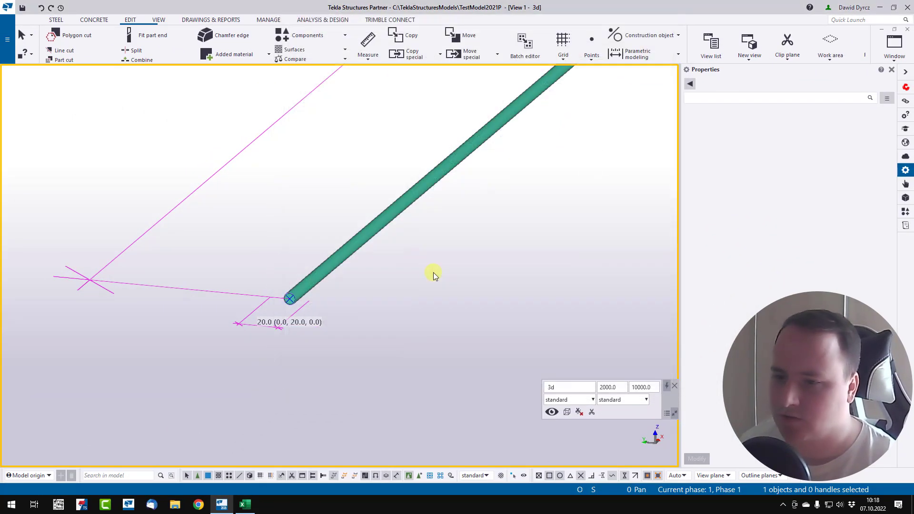
mouse_move(321, 209)
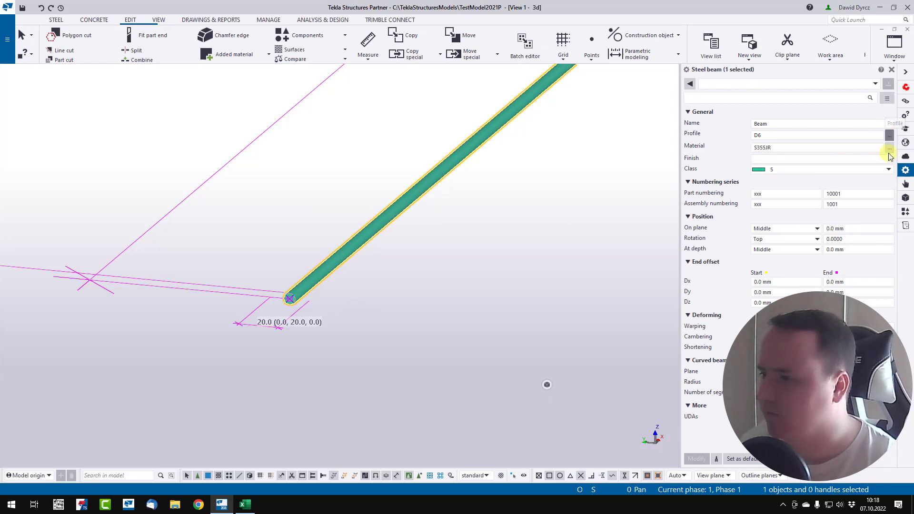
Step: Assign the D20 circular profile to the round bar and inspect its weight formula
click(888, 135)
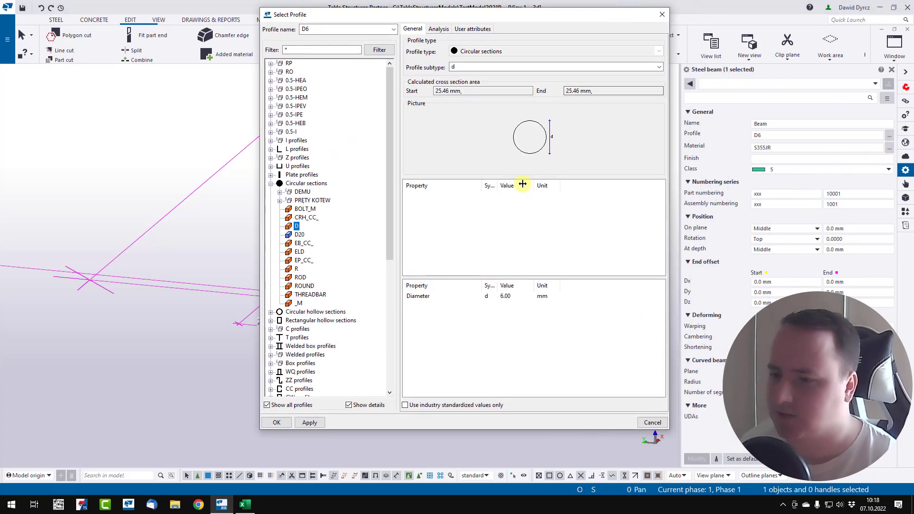
click(299, 234)
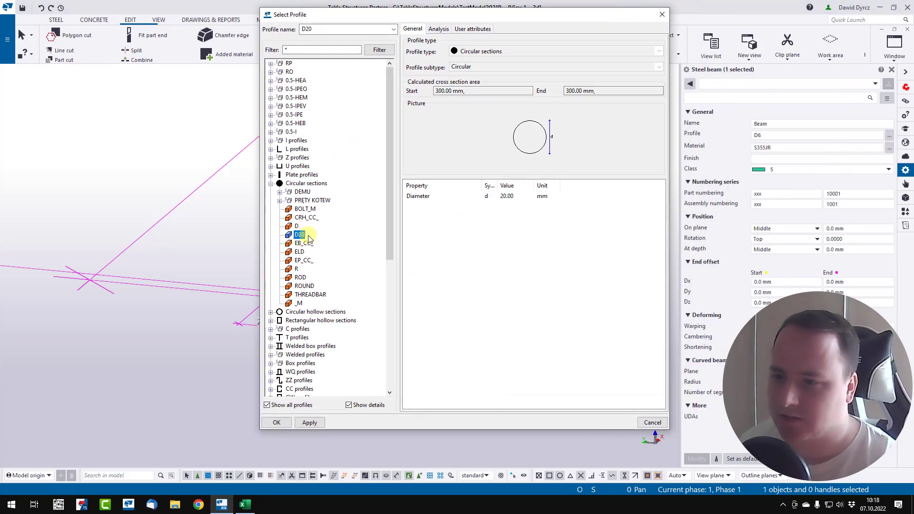
click(438, 29)
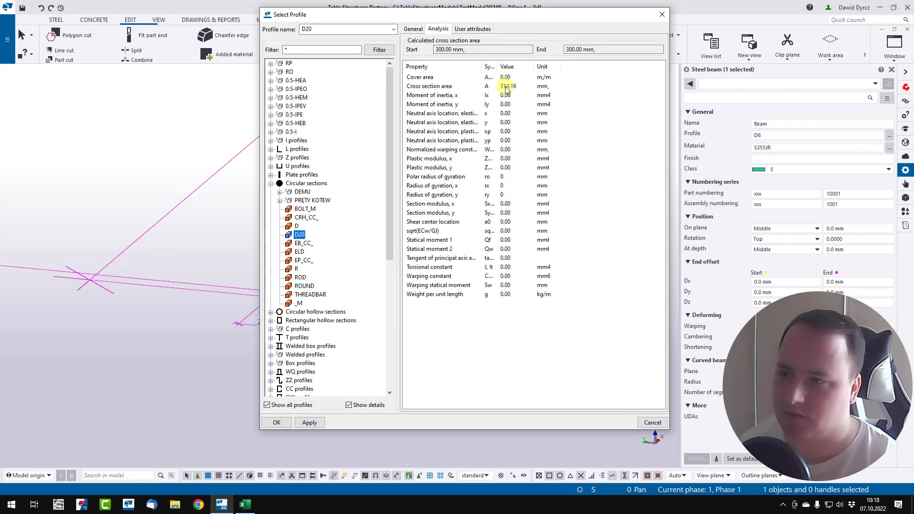
click(413, 29)
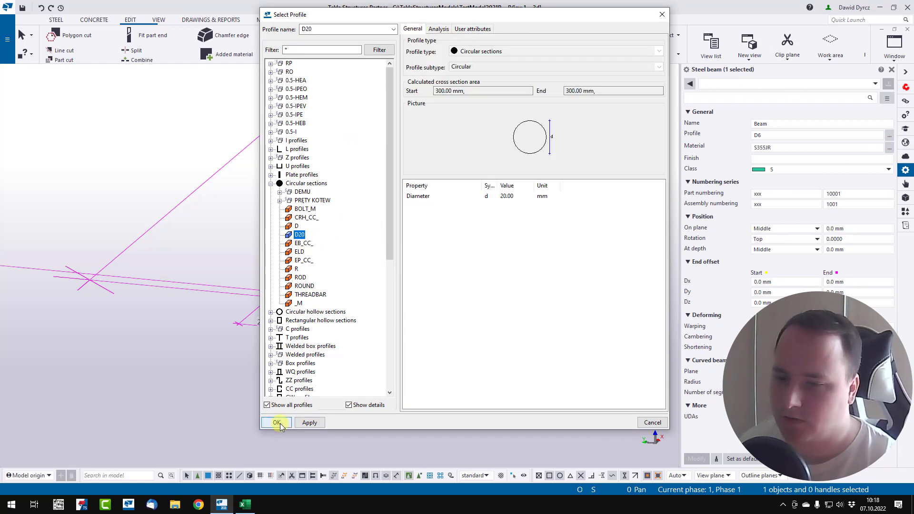
click(276, 423)
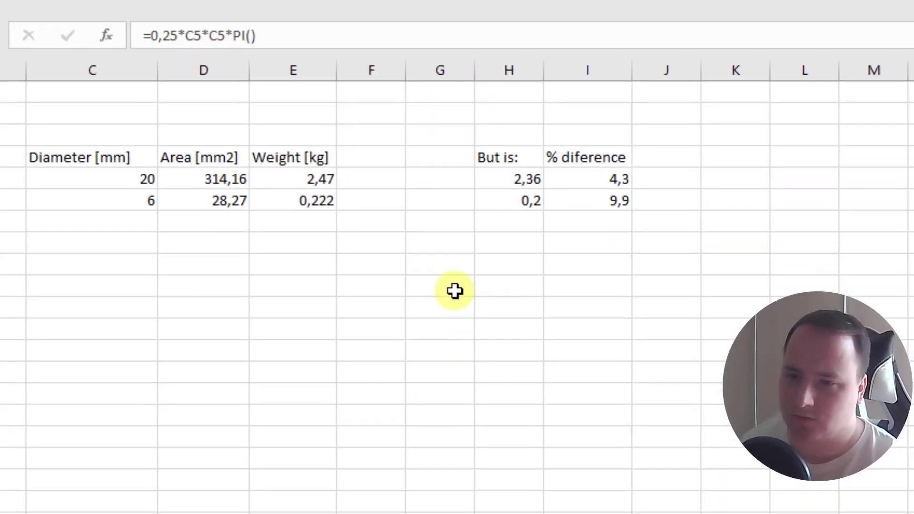
click(293, 179)
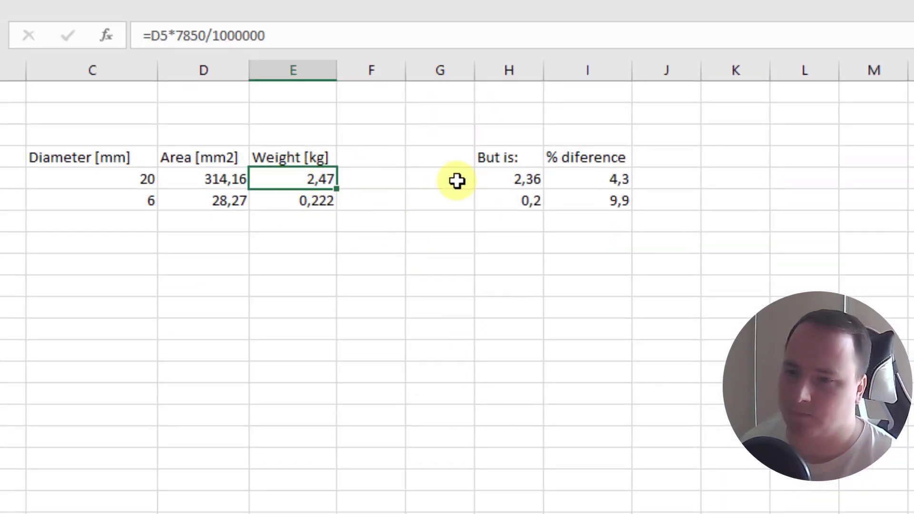
click(509, 179)
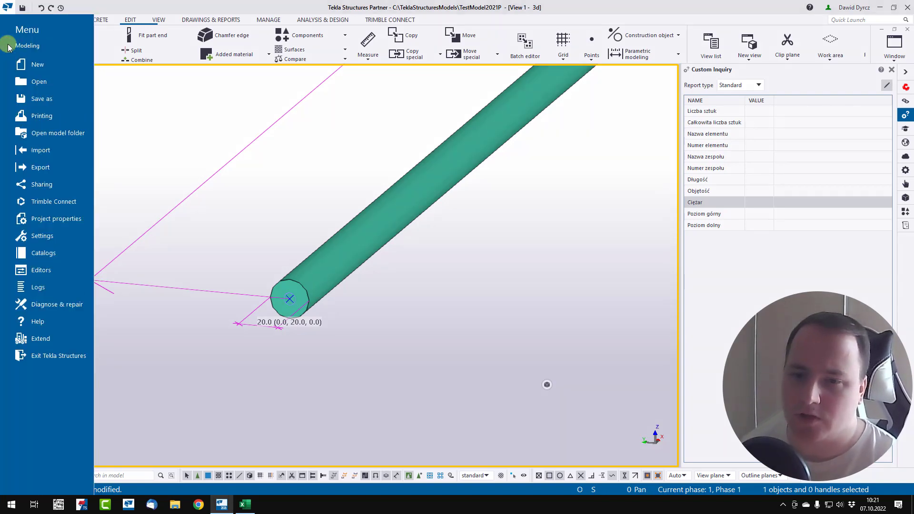
Step: Reopen the profile catalog and name a copy of D20 as D10
click(43, 252)
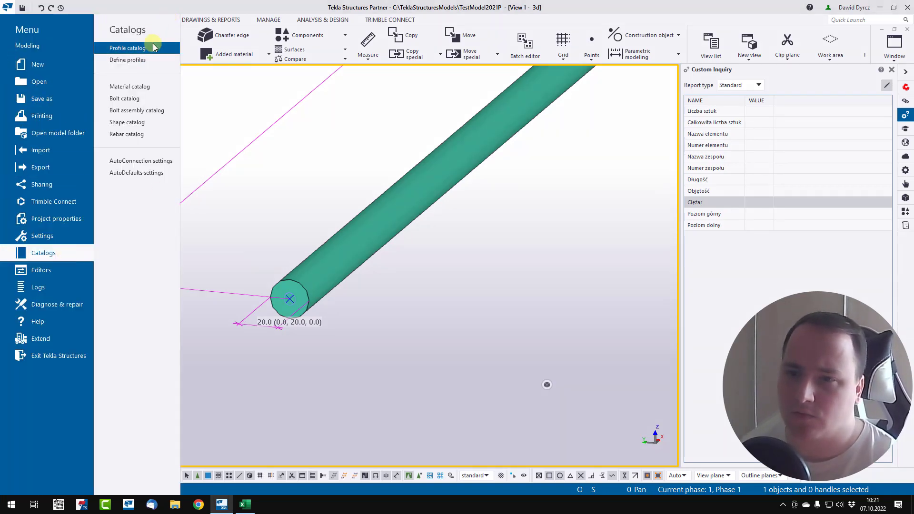
click(127, 47)
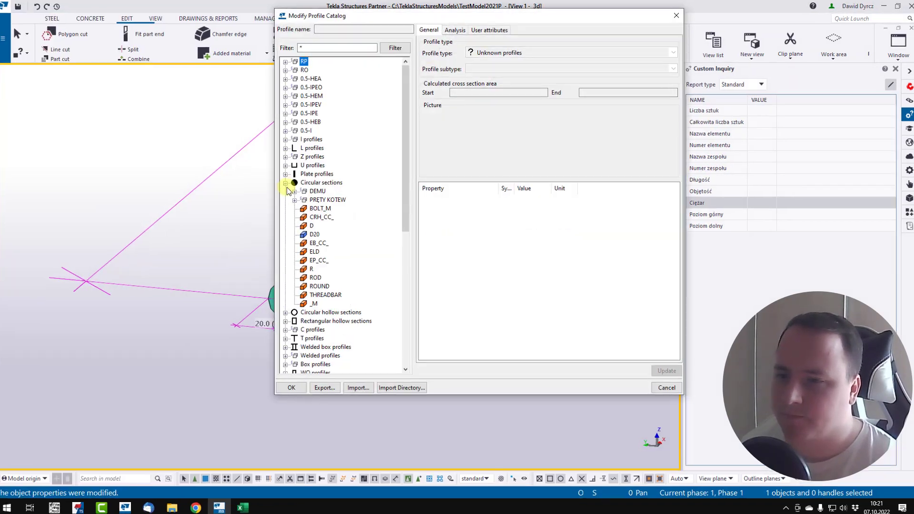
click(314, 234)
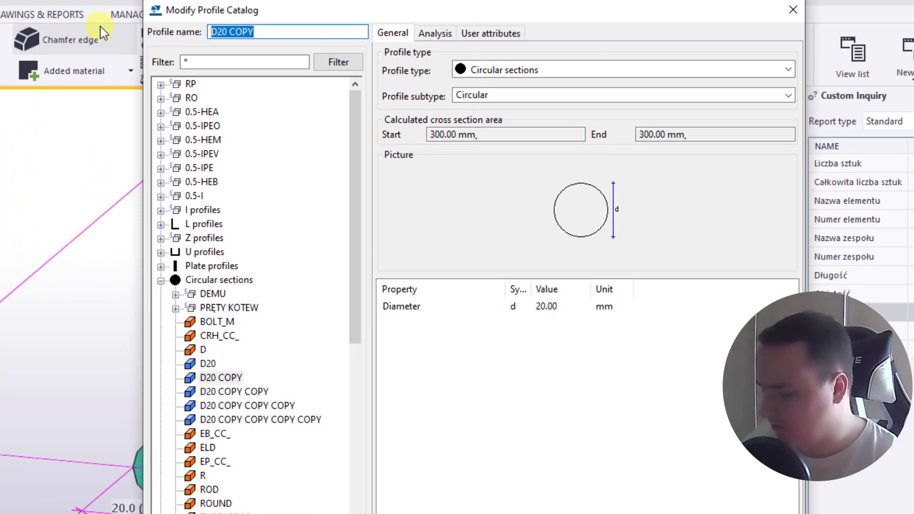
text(D10)
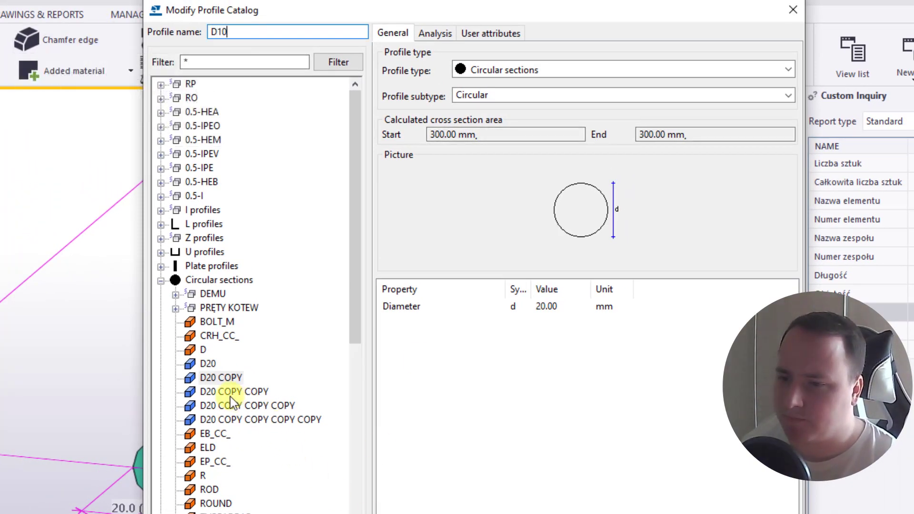
Step: Rename the extra 'D20 COPY COPY COPY COPY' profile to D8
click(234, 391)
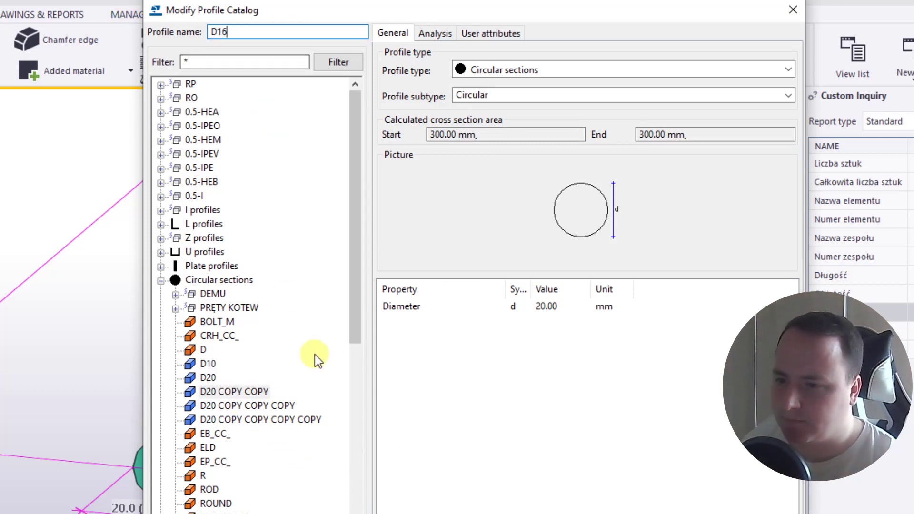
click(247, 405)
text(D24)
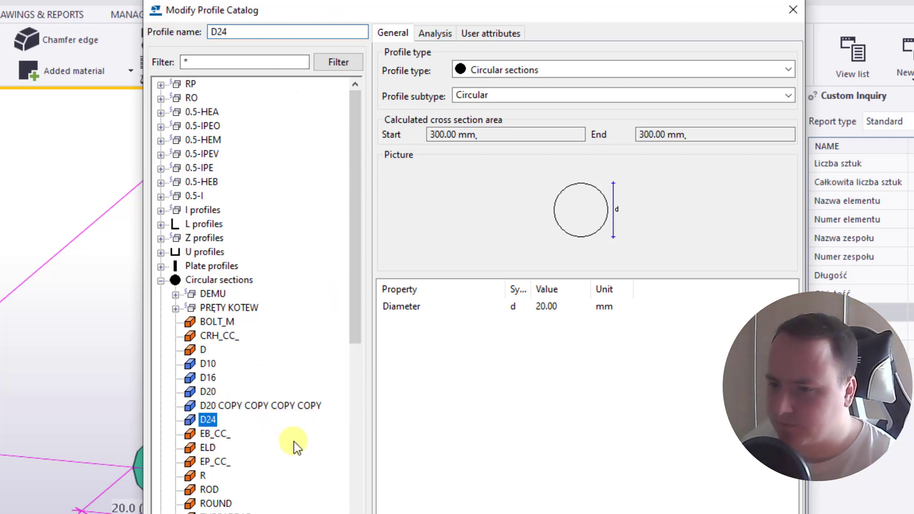
click(259, 406)
text(D)
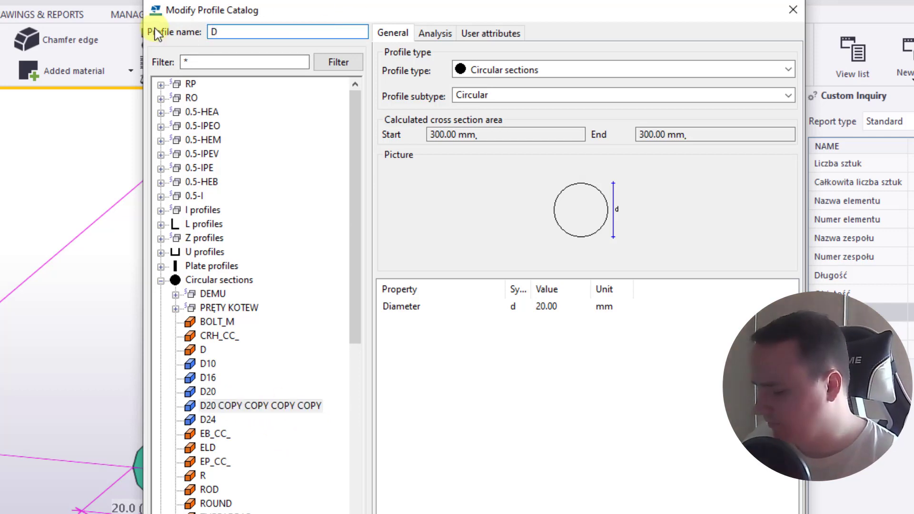
text(8)
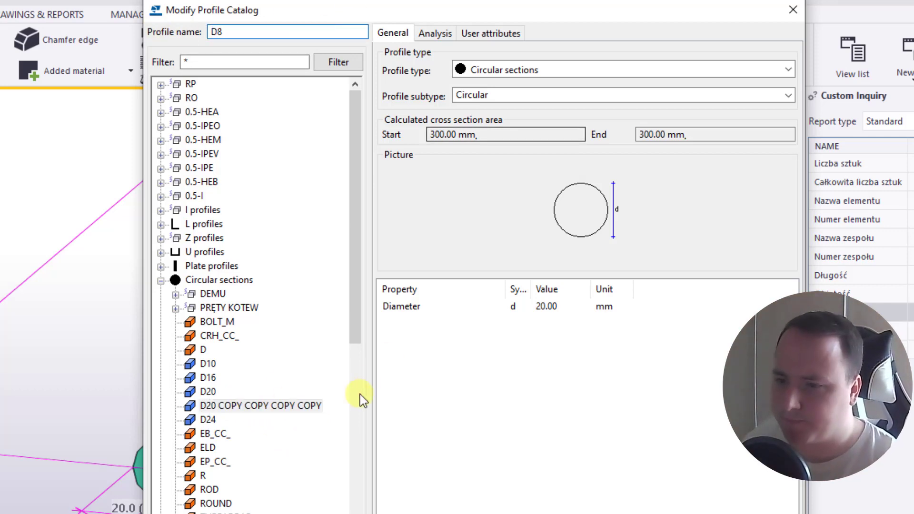
click(205, 364)
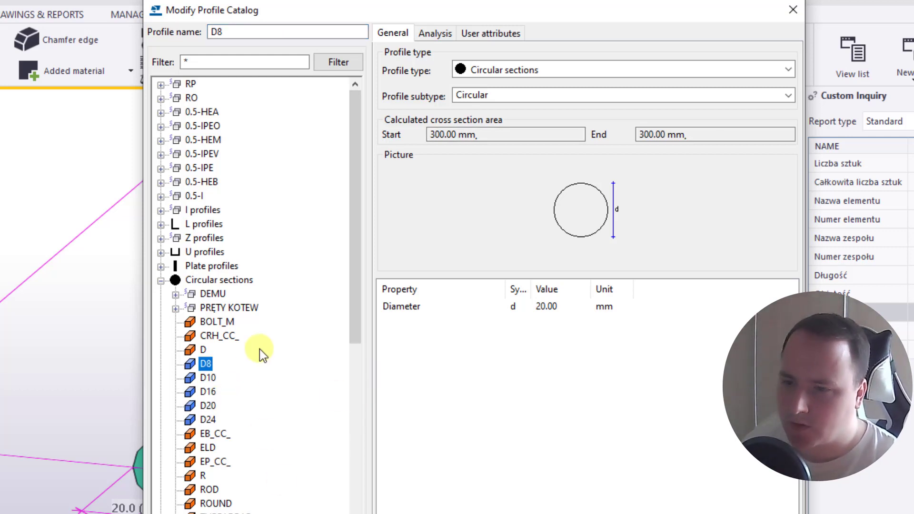
mouse_move(205, 364)
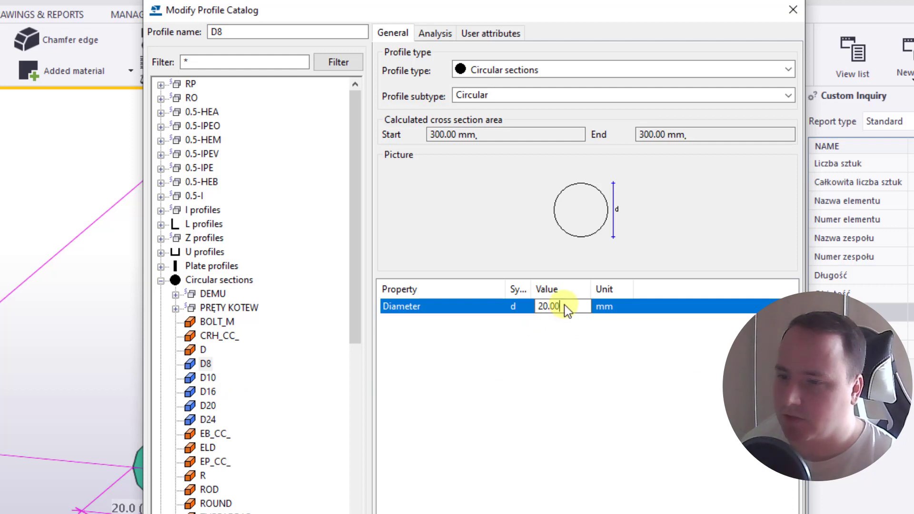
Step: Set D8's diameter to 6.00, then check the D16 and D10 diameters
text(6.00)
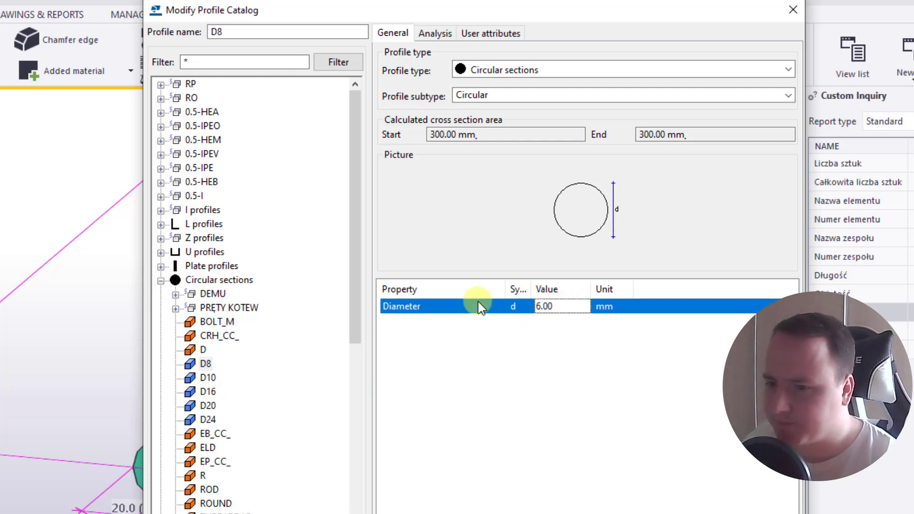
click(205, 363)
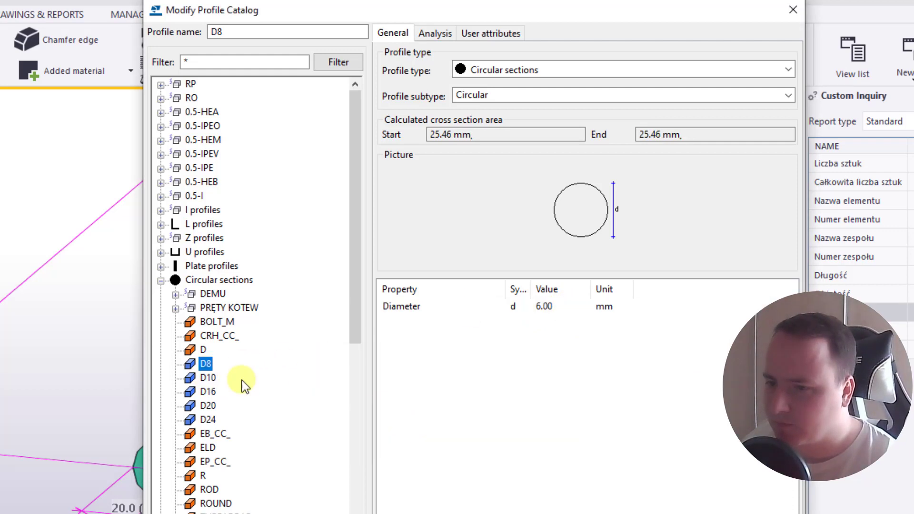
click(207, 392)
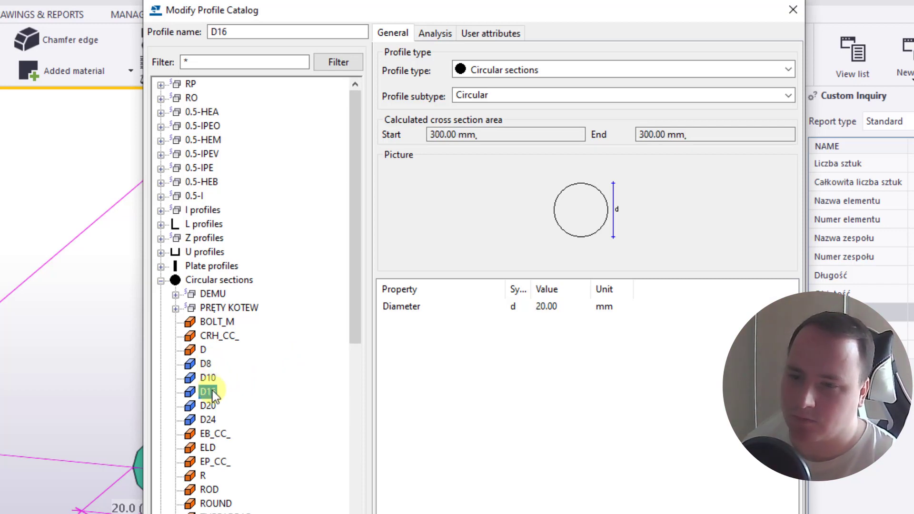
click(207, 377)
text(16)
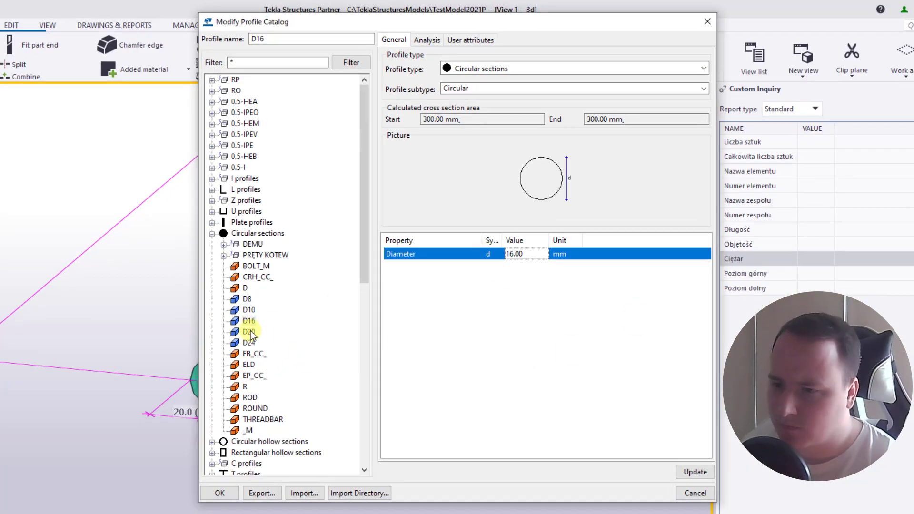
click(249, 310)
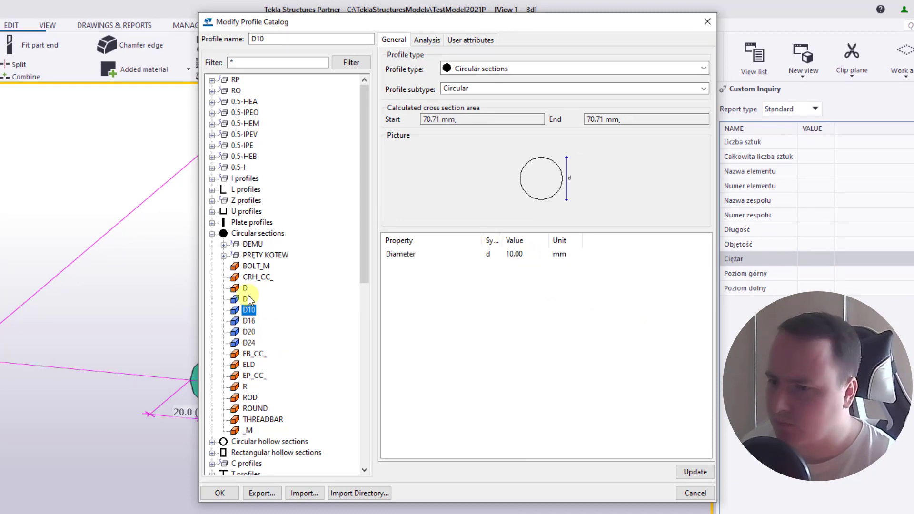
click(254, 299)
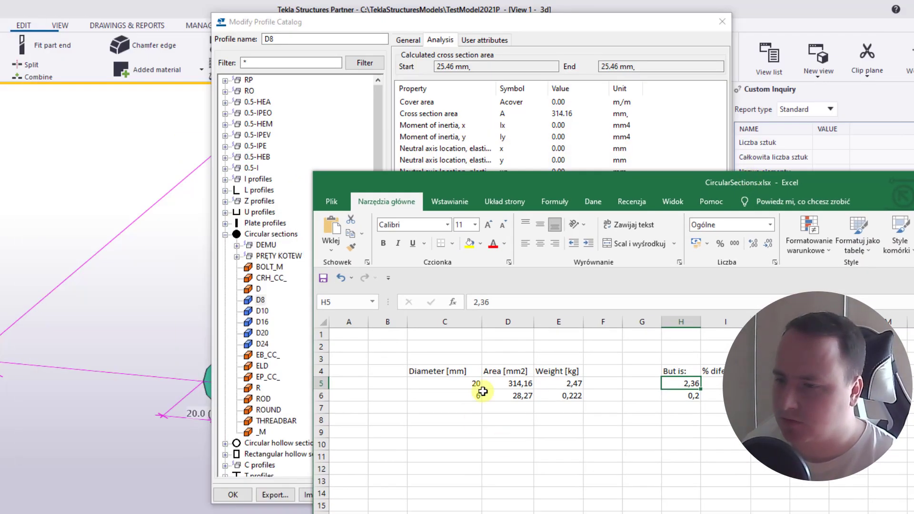
Step: Edit the D10 and D16 cross section areas on the Analysis tab, then close with OK
click(444, 396)
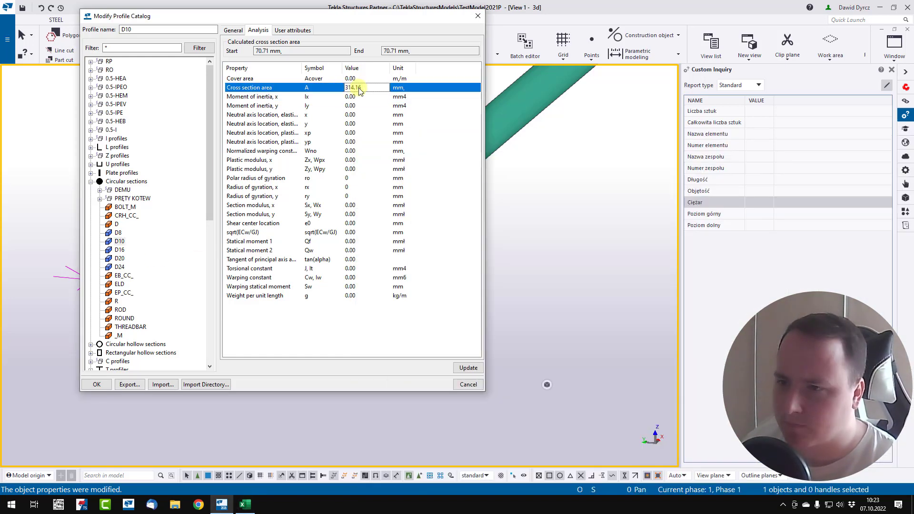
click(119, 249)
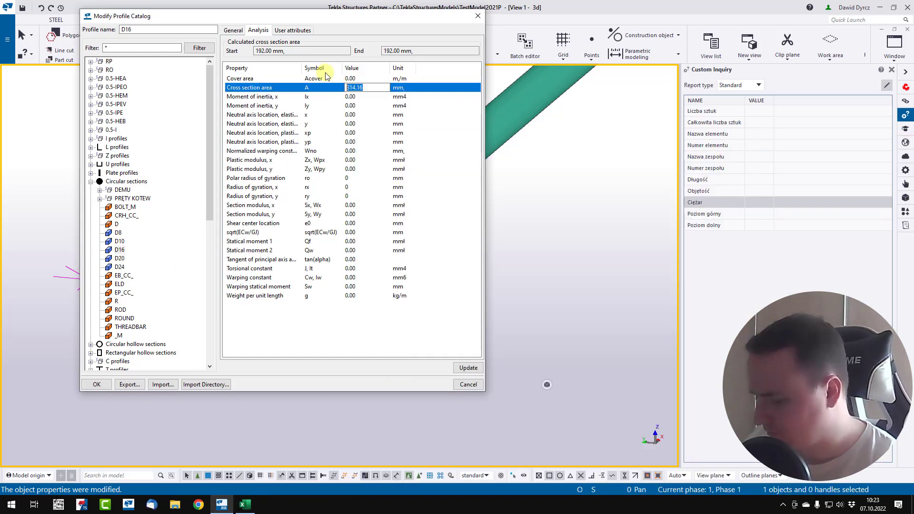
click(119, 267)
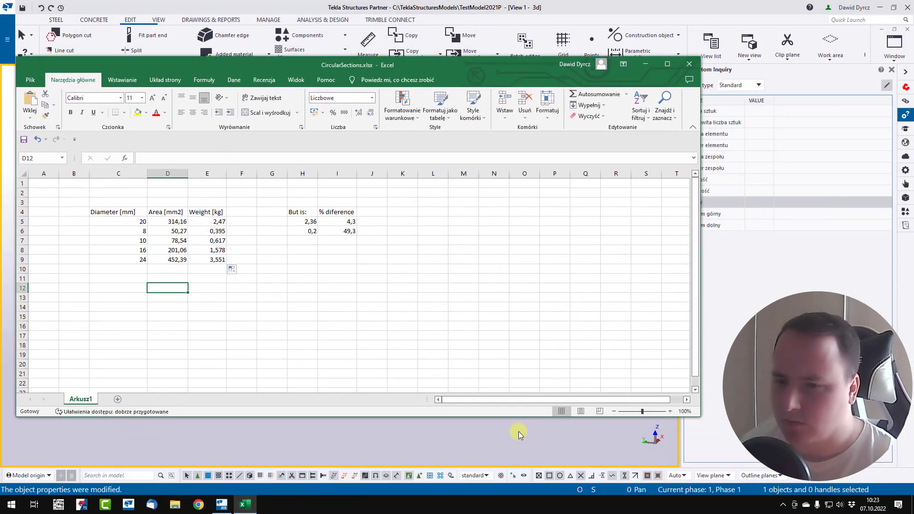
Step: Compare the bar's 0.62 kg inquiry weight with Excel's 0,617 kg for 10 mm
click(119, 239)
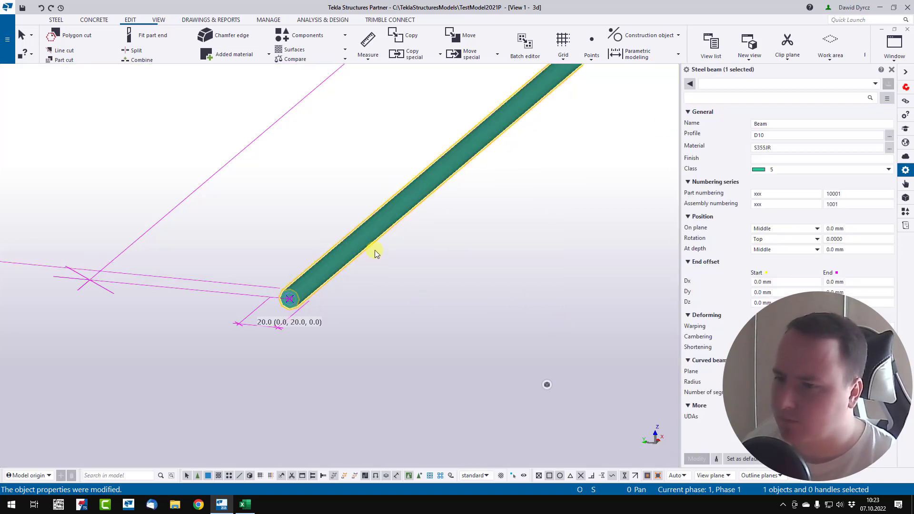
click(905, 115)
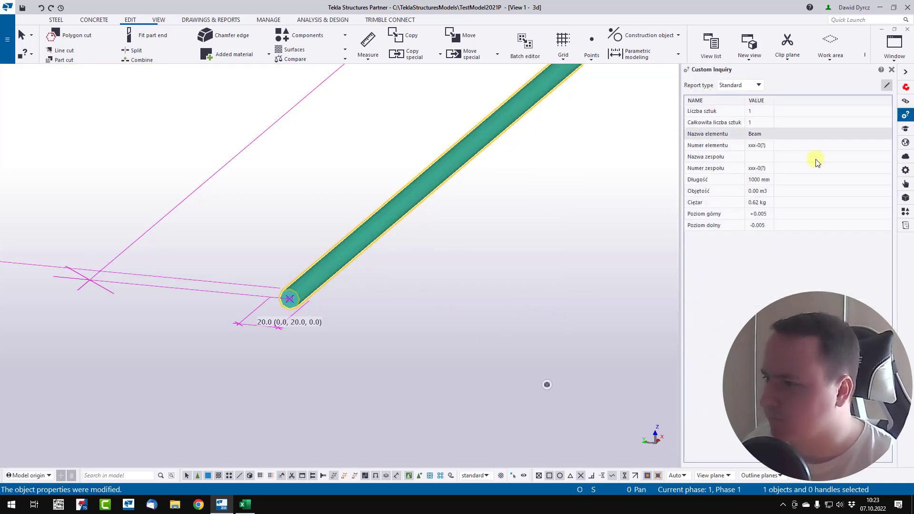
click(245, 504)
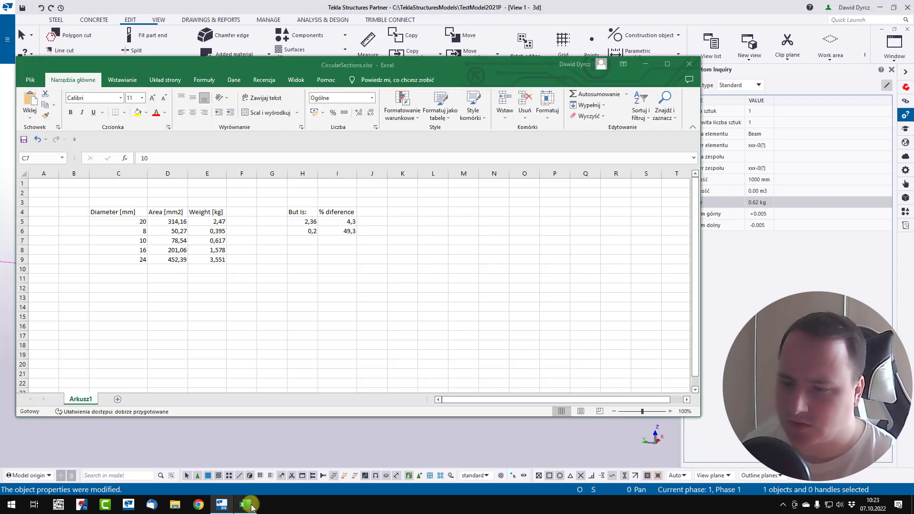
click(118, 240)
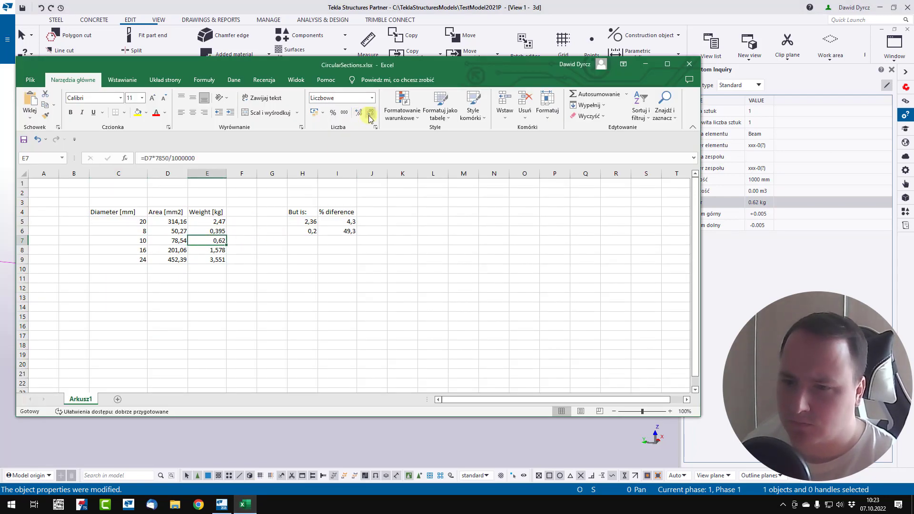
click(358, 112)
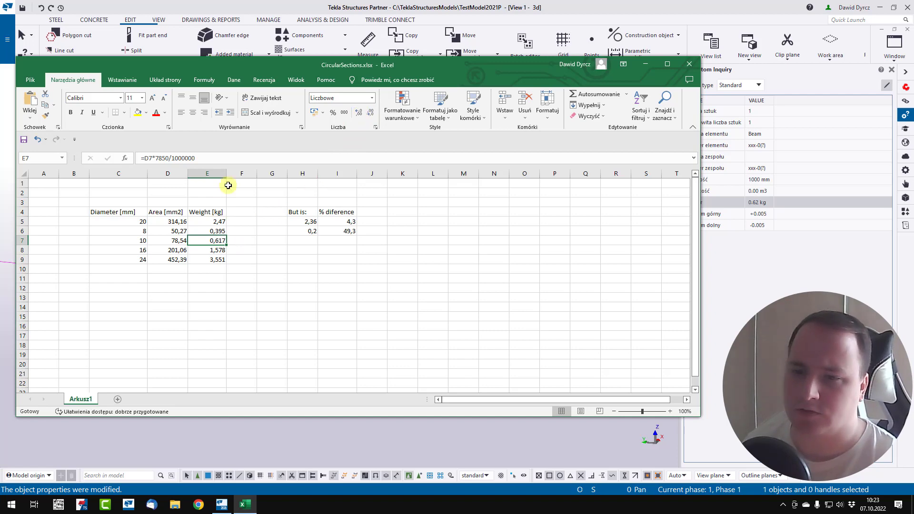
click(463, 287)
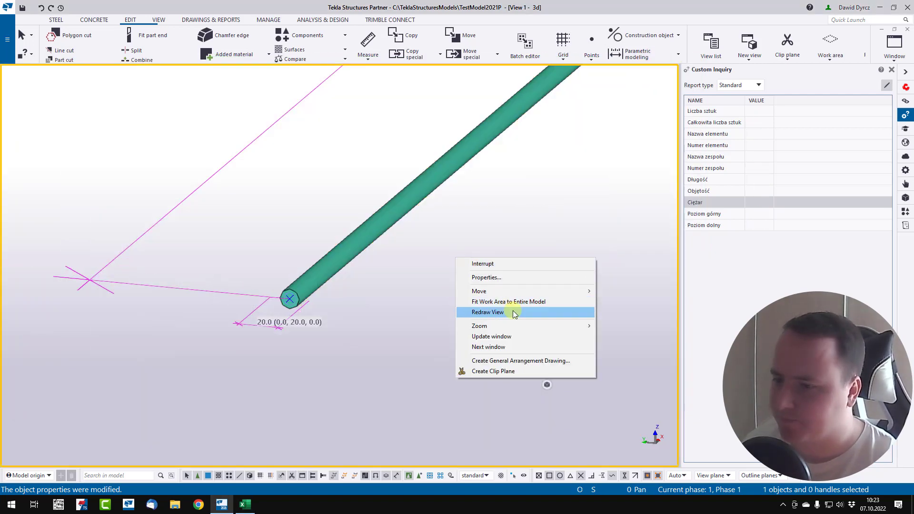
Step: Redraw the model view to show the whole thin D10 bar
click(488, 312)
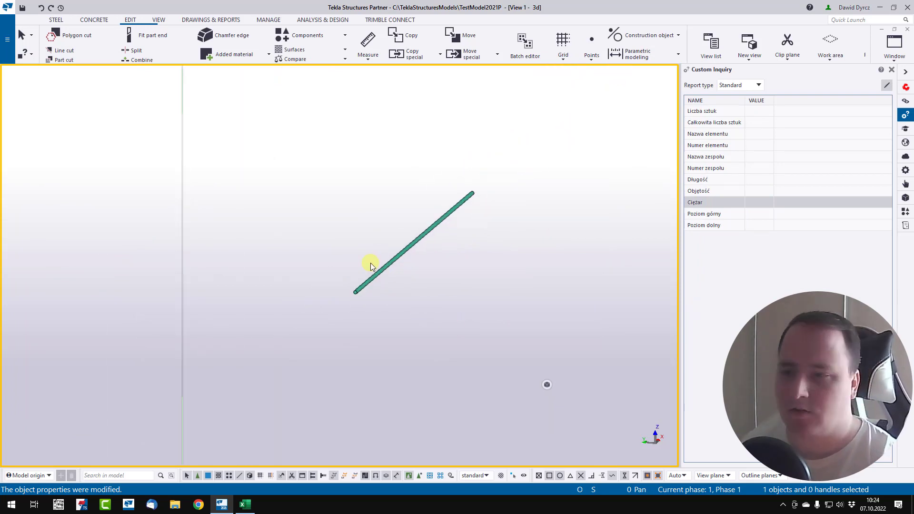
mouse_move(421, 260)
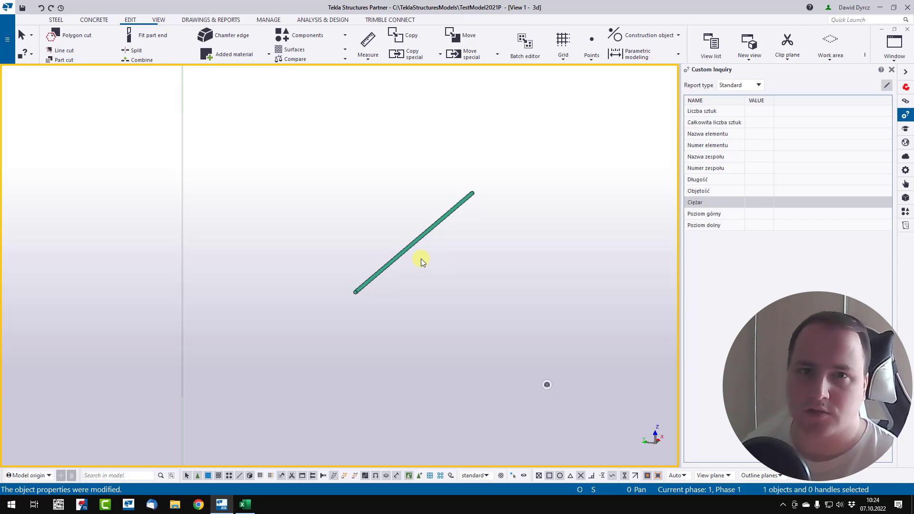